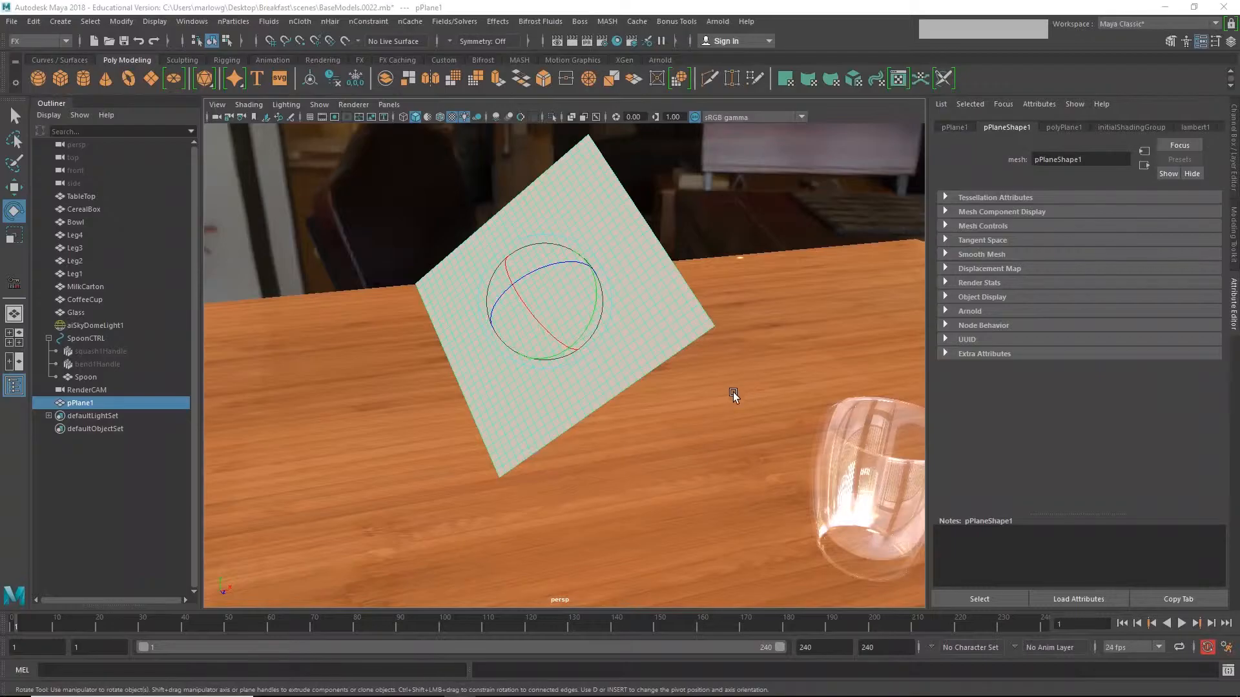
Create nCloth on pPlane1, then make TableTop its passive collider.
left_click_drag(733, 396, 753, 409)
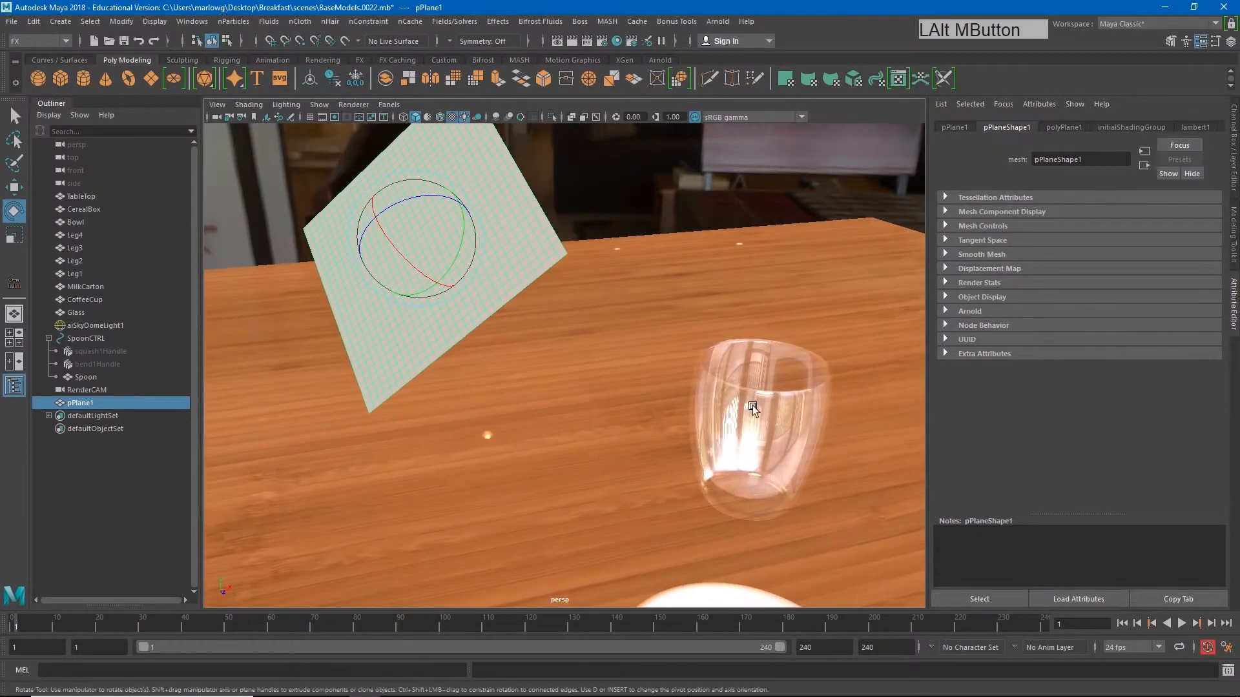
left_click_drag(751, 409, 686, 415)
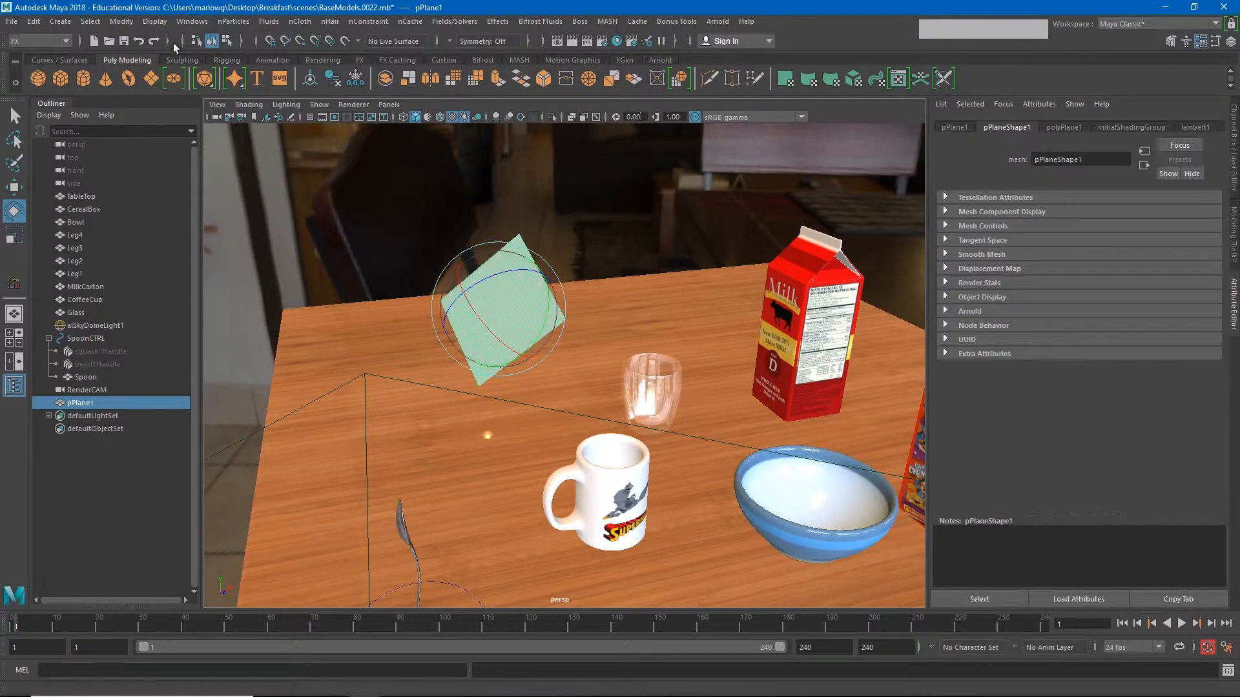
left_click(298, 22)
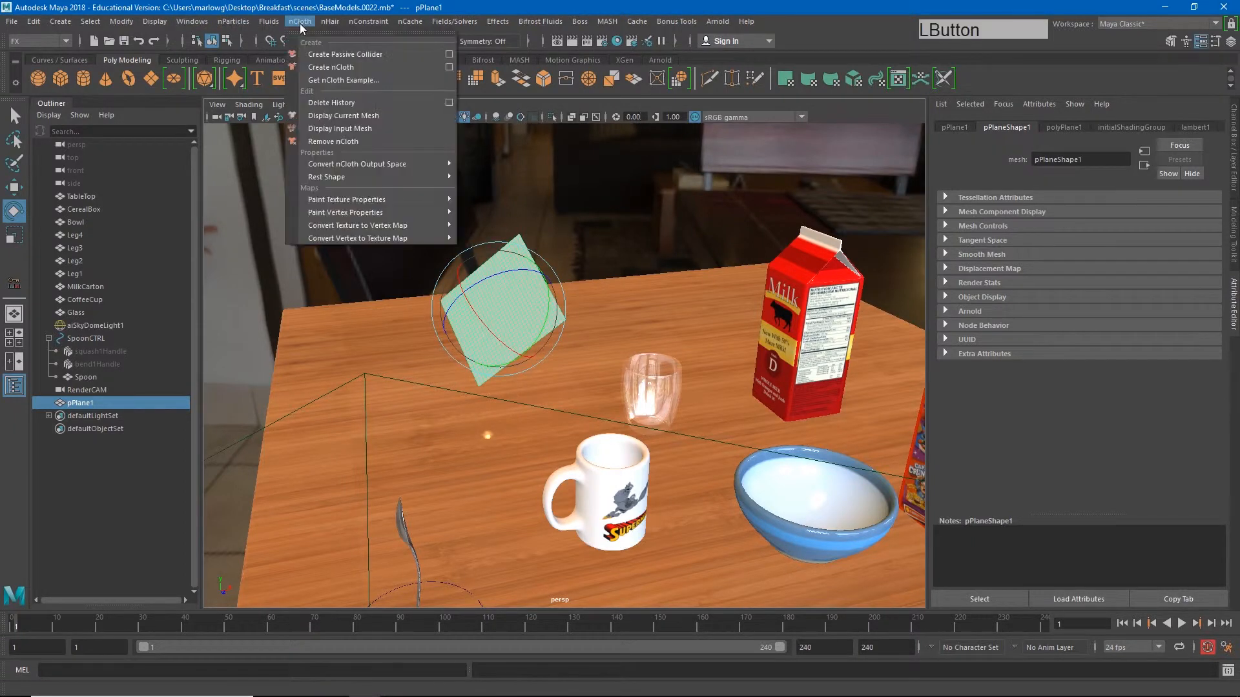
mouse_move(328, 71)
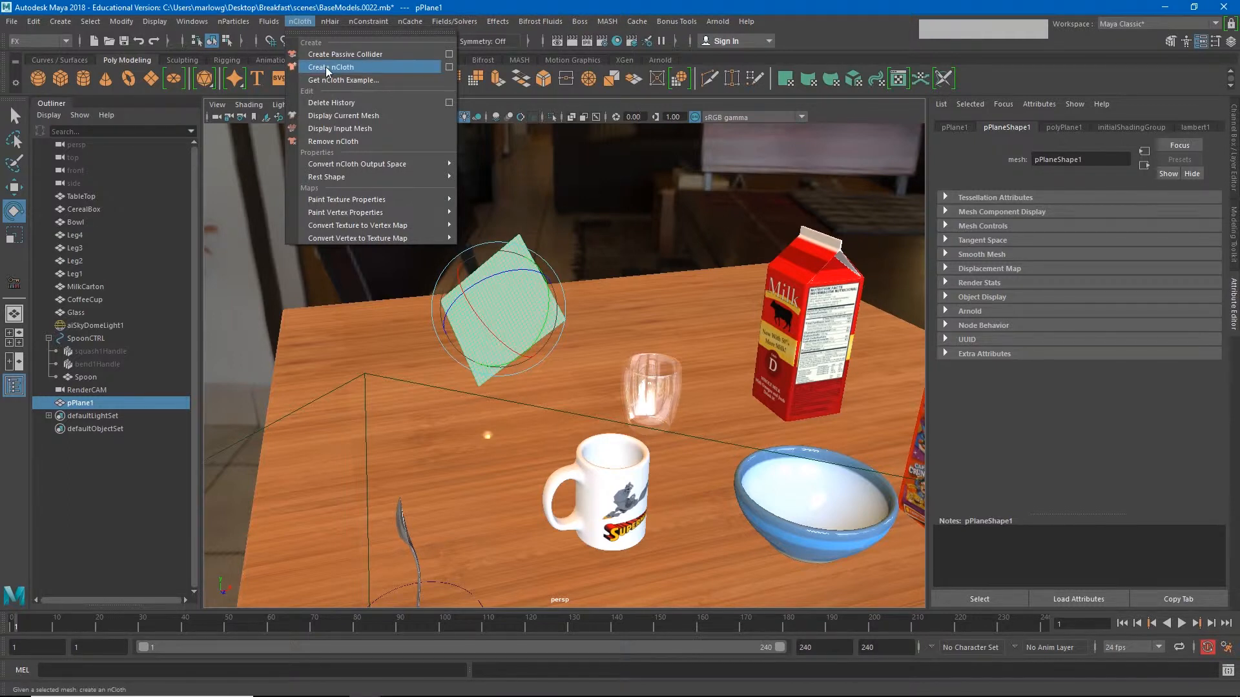
left_click(339, 67)
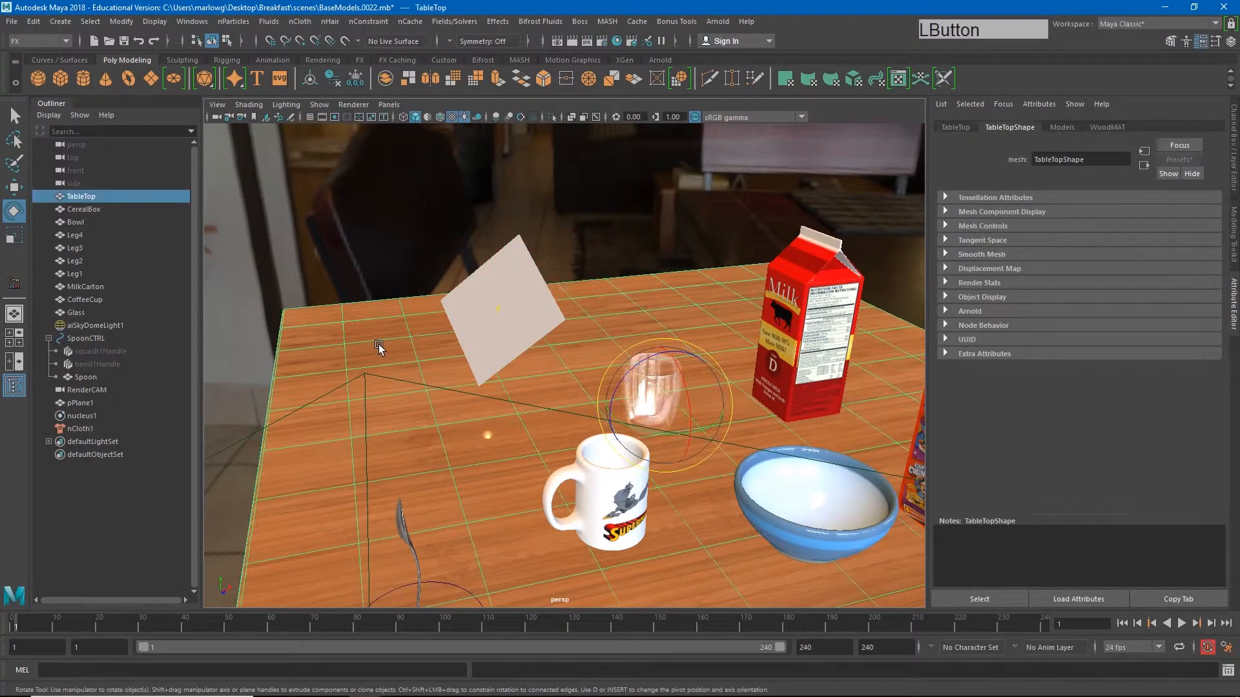
left_click(295, 21)
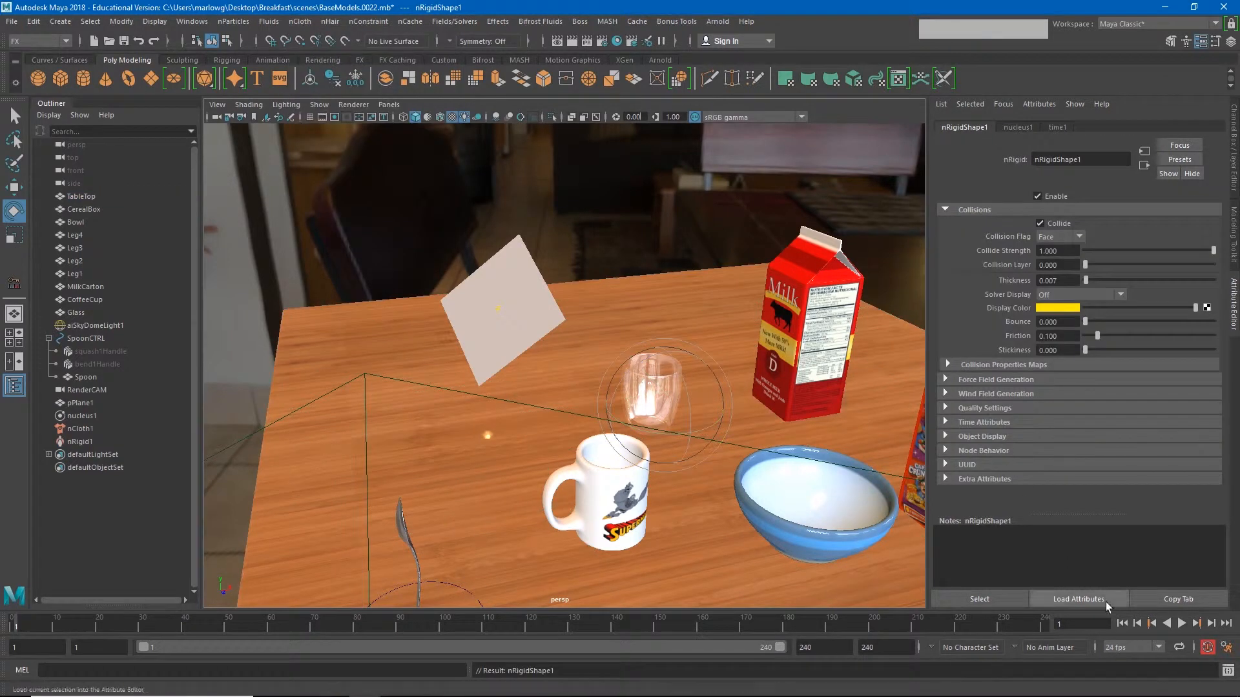
Test-play the cloth, set playback to Play Every Frame, Max Real-time, and rewind to frame 1.
left_click(1200, 624)
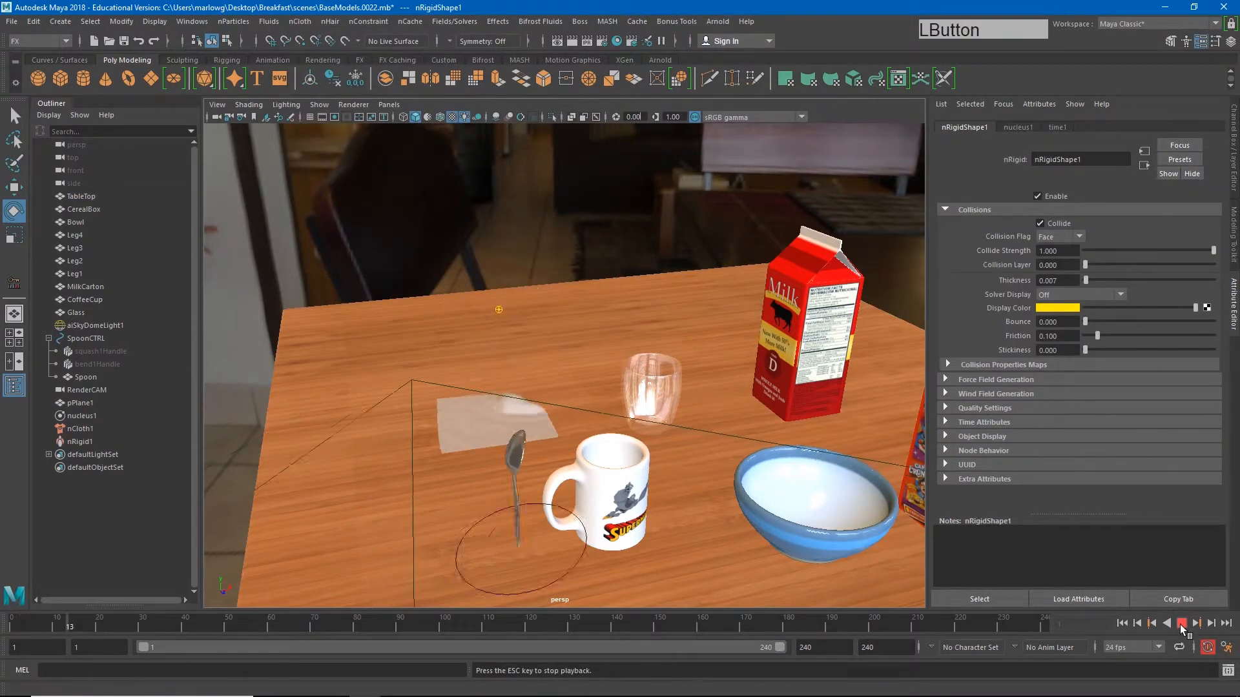
left_click(1182, 624)
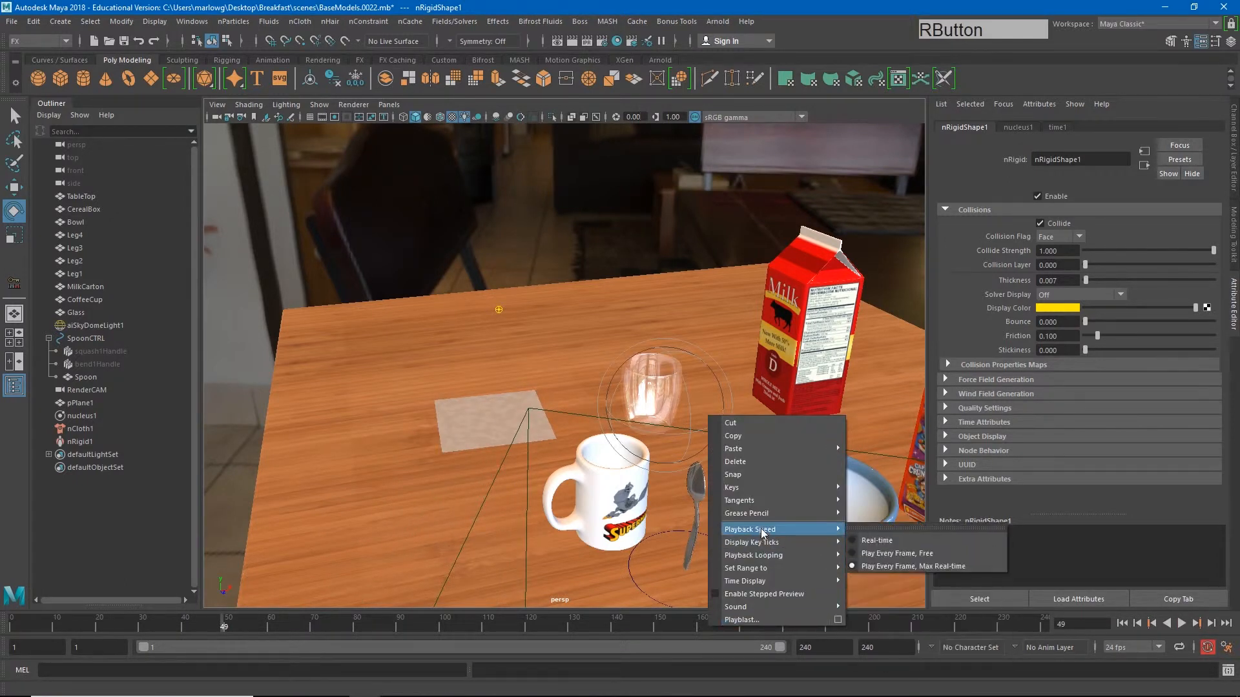
mouse_move(915, 566)
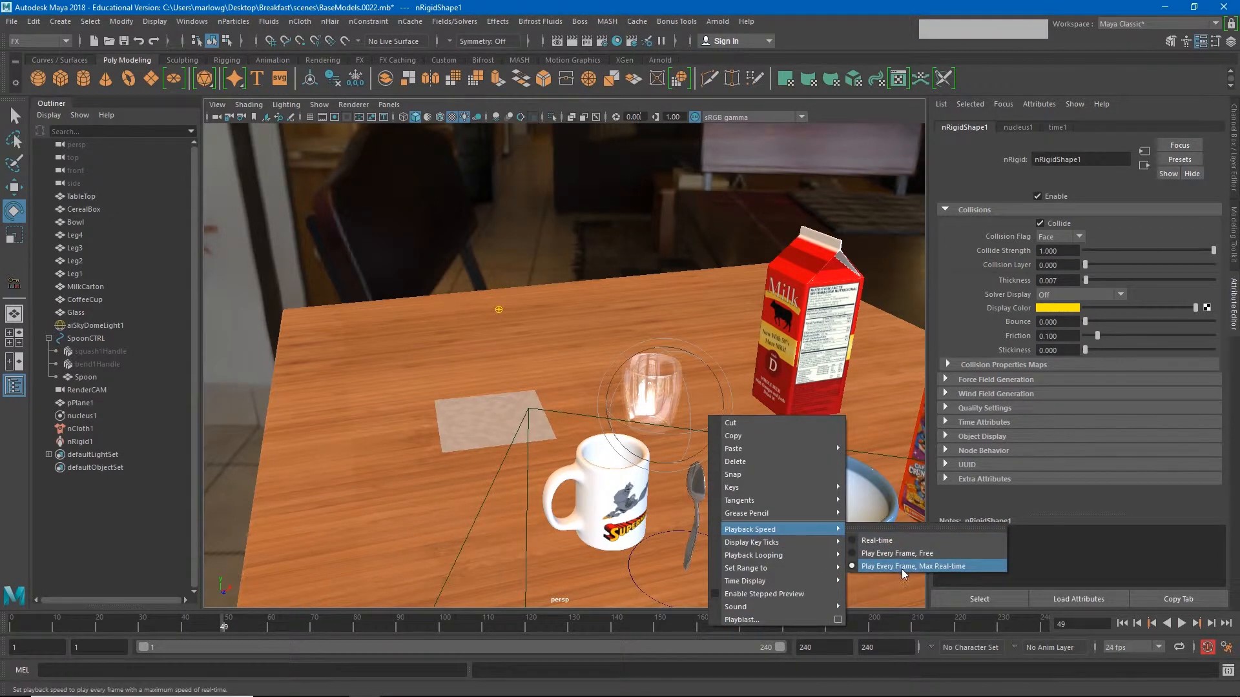
left_click(913, 566)
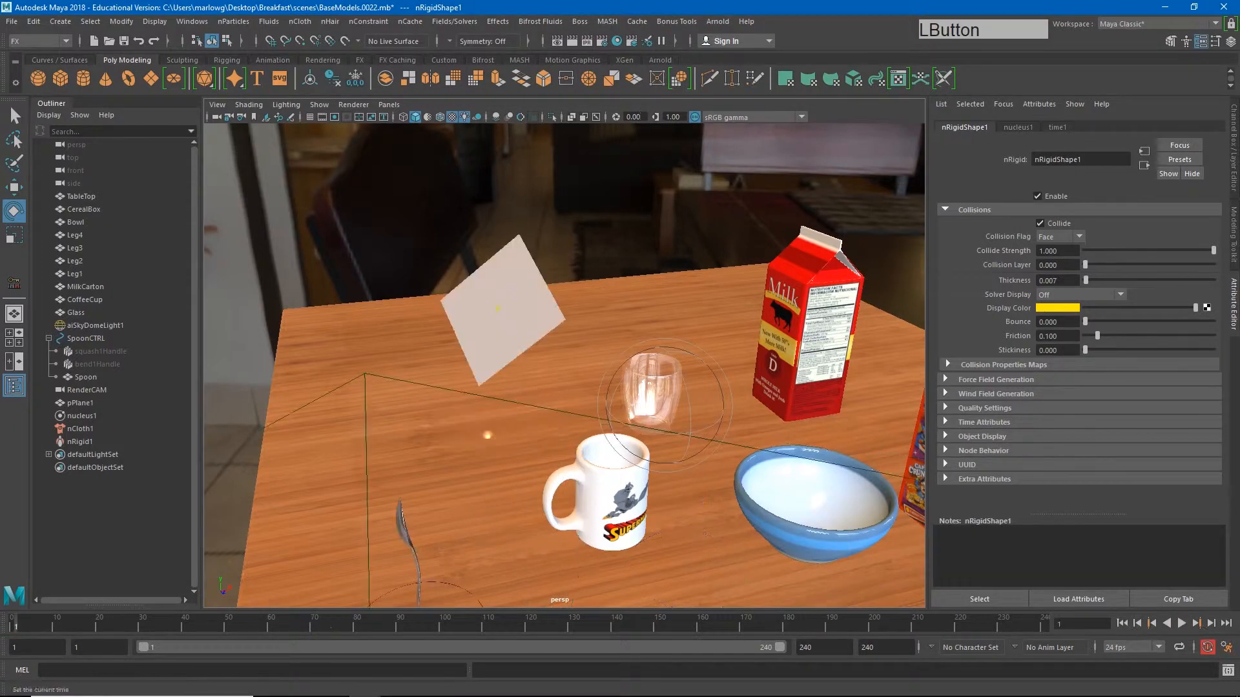
left_click(1184, 624)
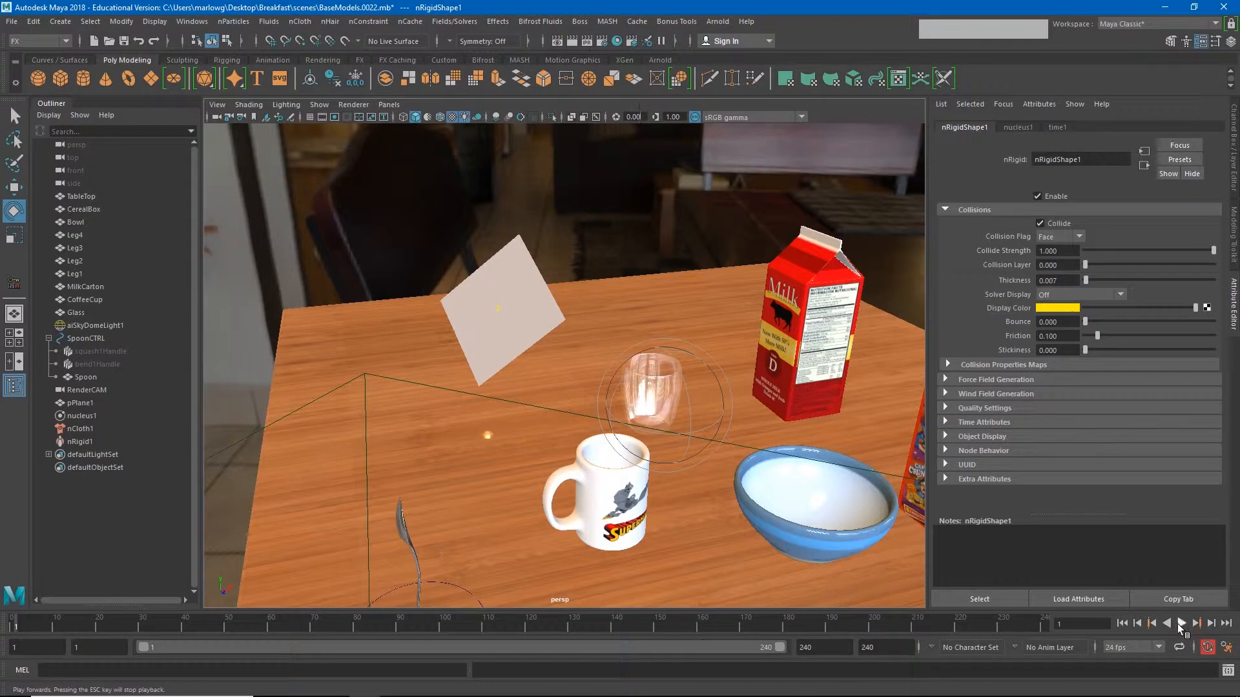
Play and scrub the cloth drop, stopping on a crumpled frame to duplicate as pPlane2.
left_click(1192, 624)
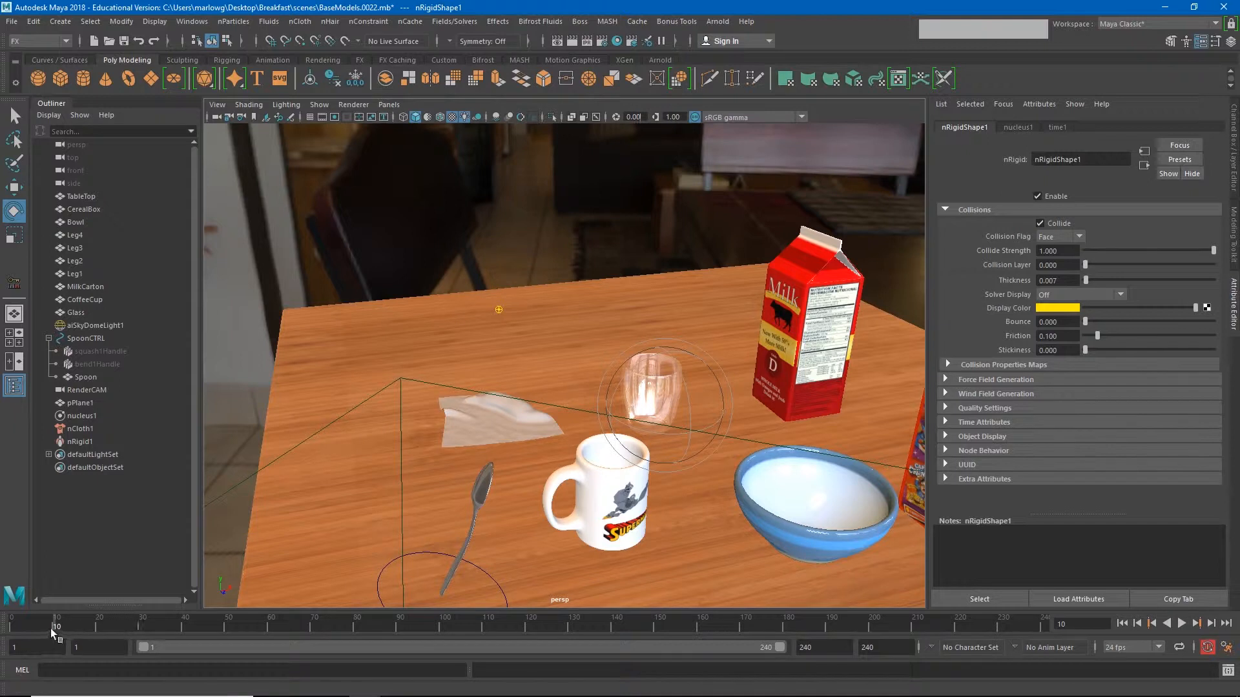
left_click_drag(56, 624, 8, 623)
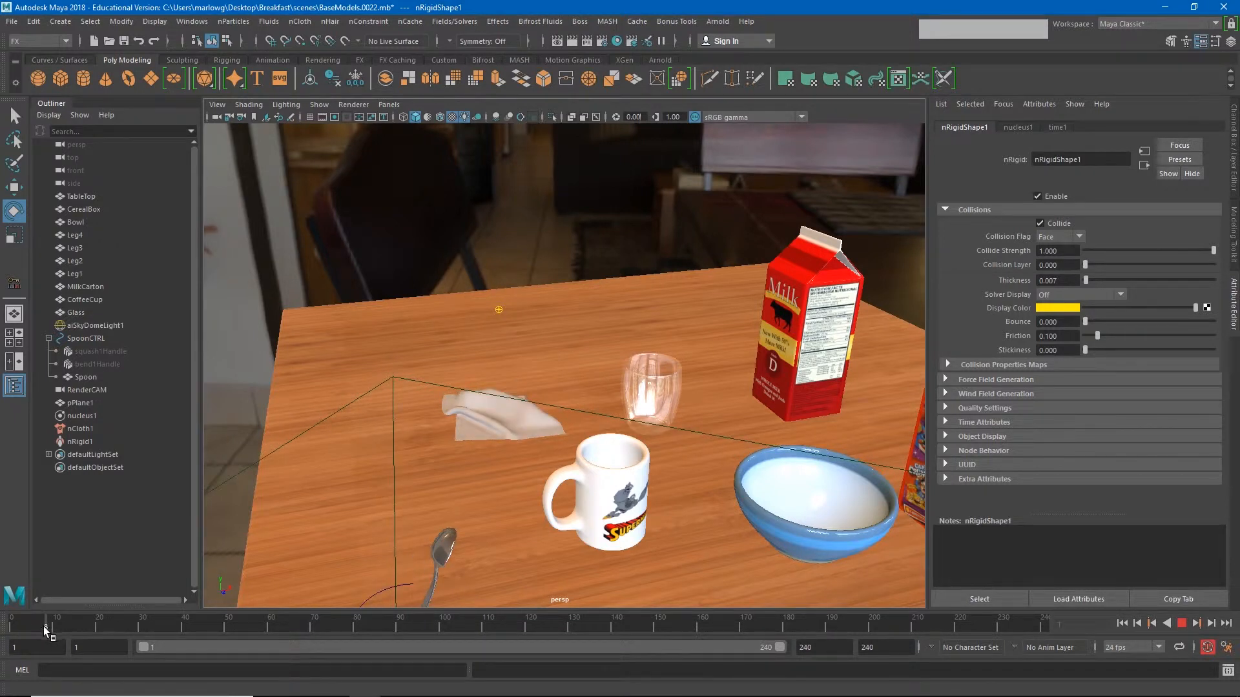
left_click(480, 427)
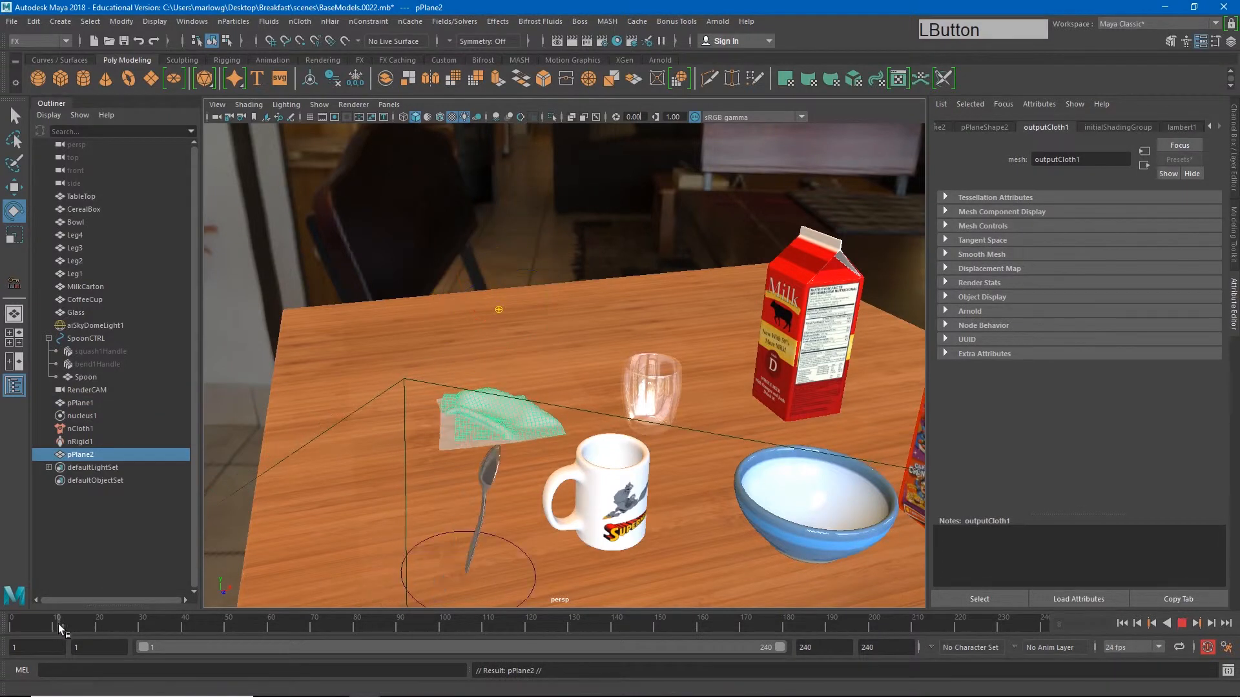
Rewind to frame 1, move closer to the plane, and hide the crumpled pPlane2.
left_click_drag(59, 618, 46, 619)
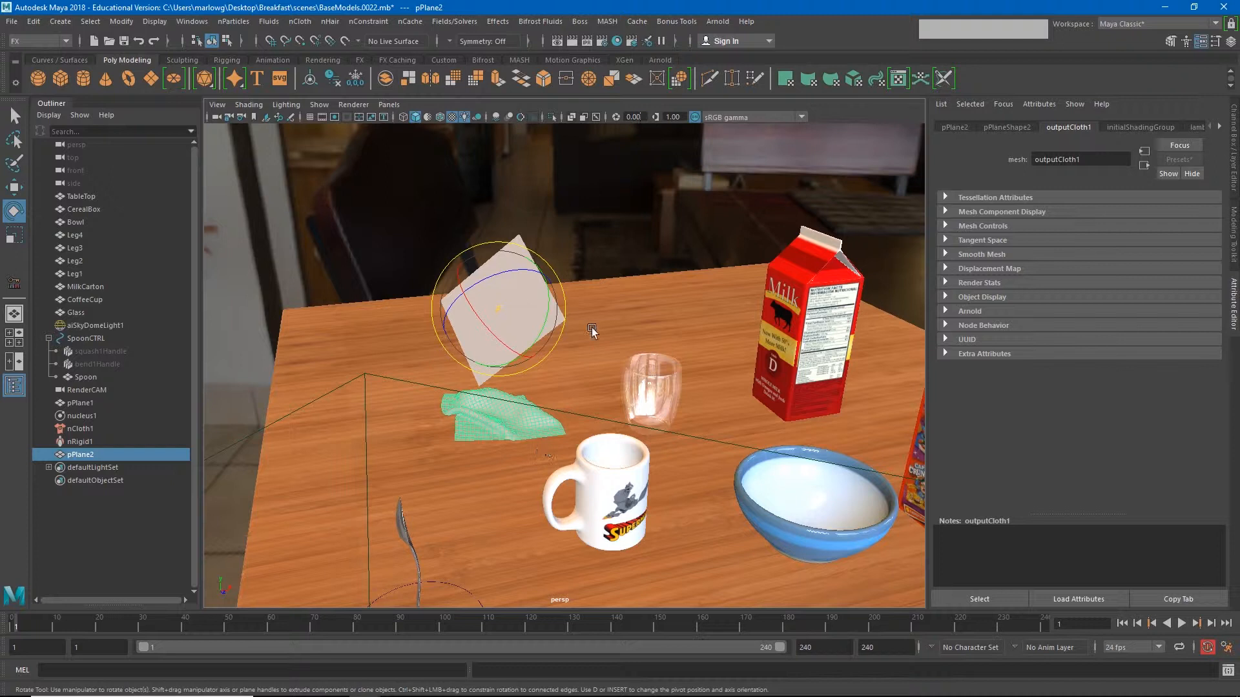
left_click_drag(589, 332, 557, 490)
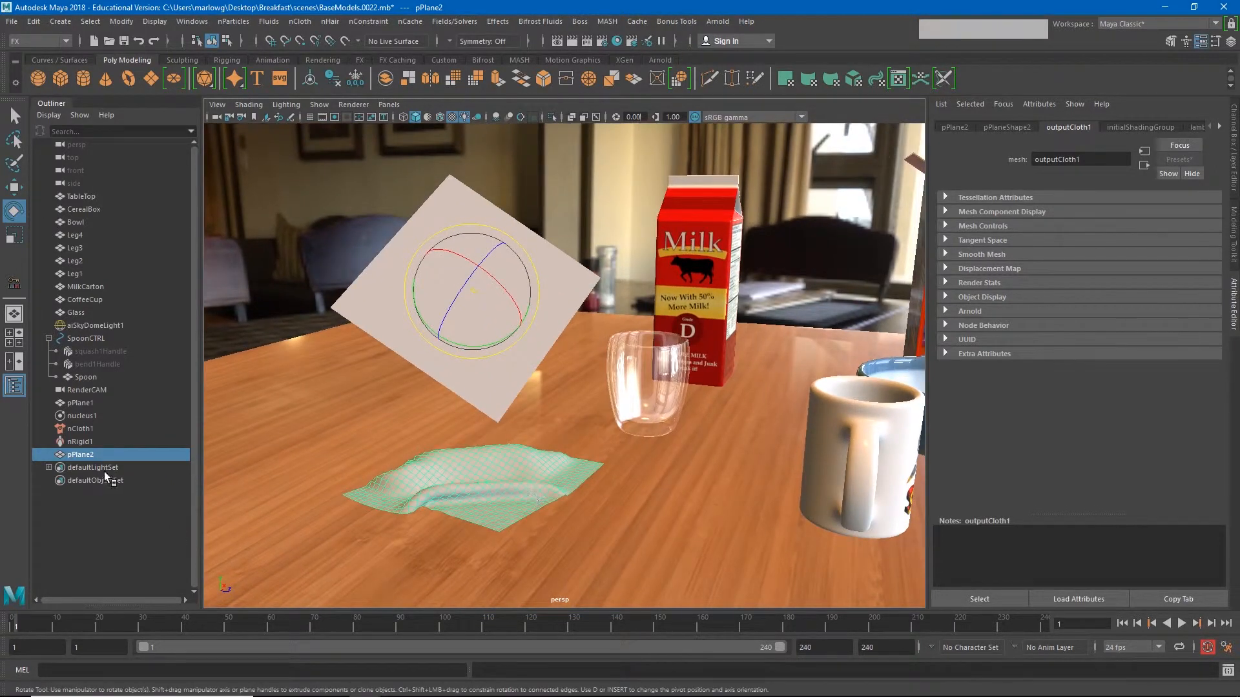
key("Ctrl+h")
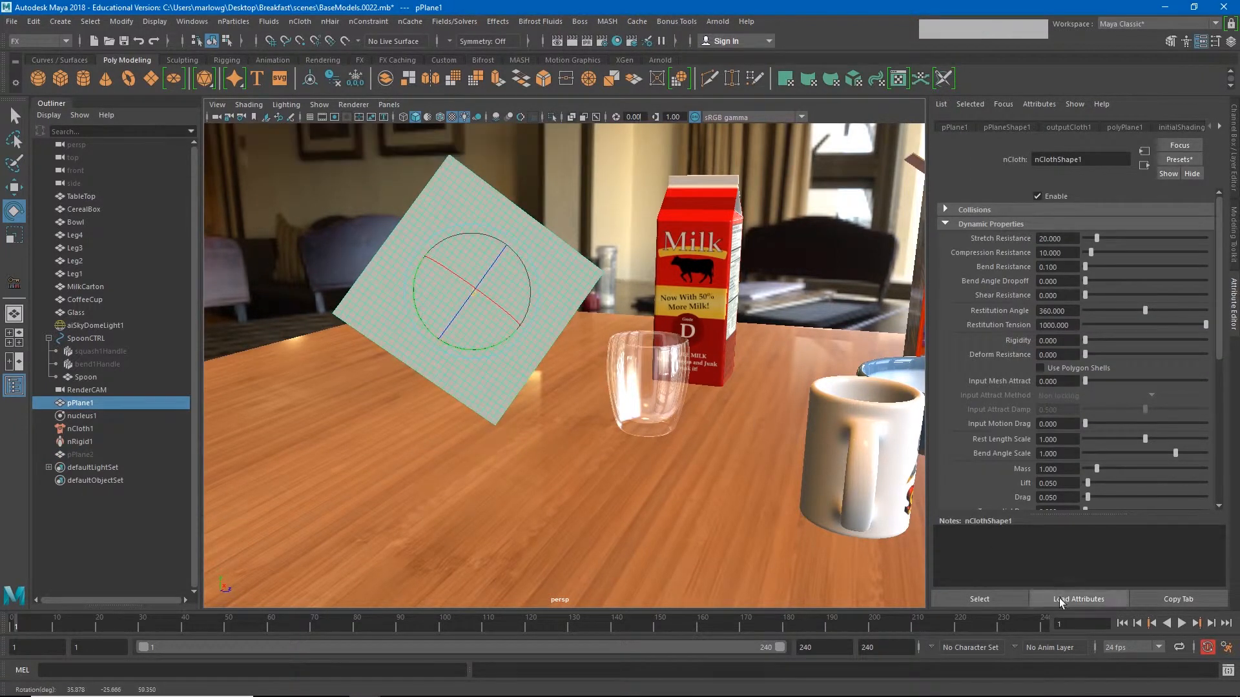
Test-play the cloth, then replace its nClothShape settings with the heavyDenim preset.
left_click(1197, 625)
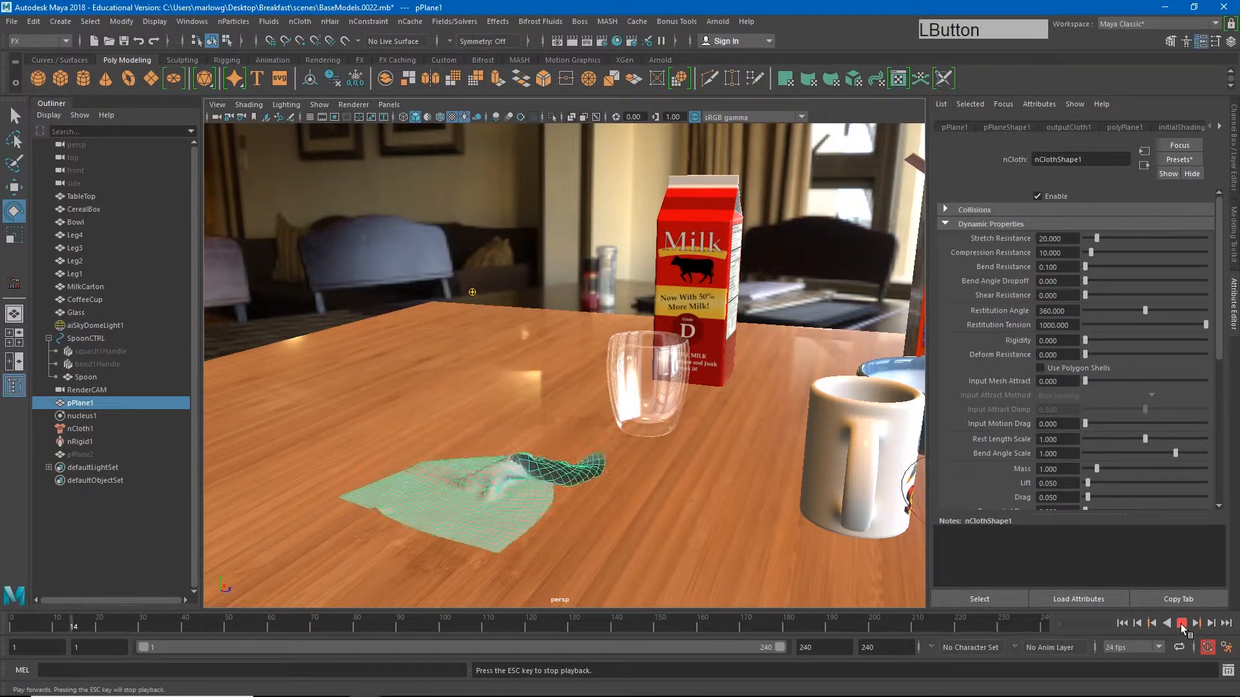
left_click(1183, 623)
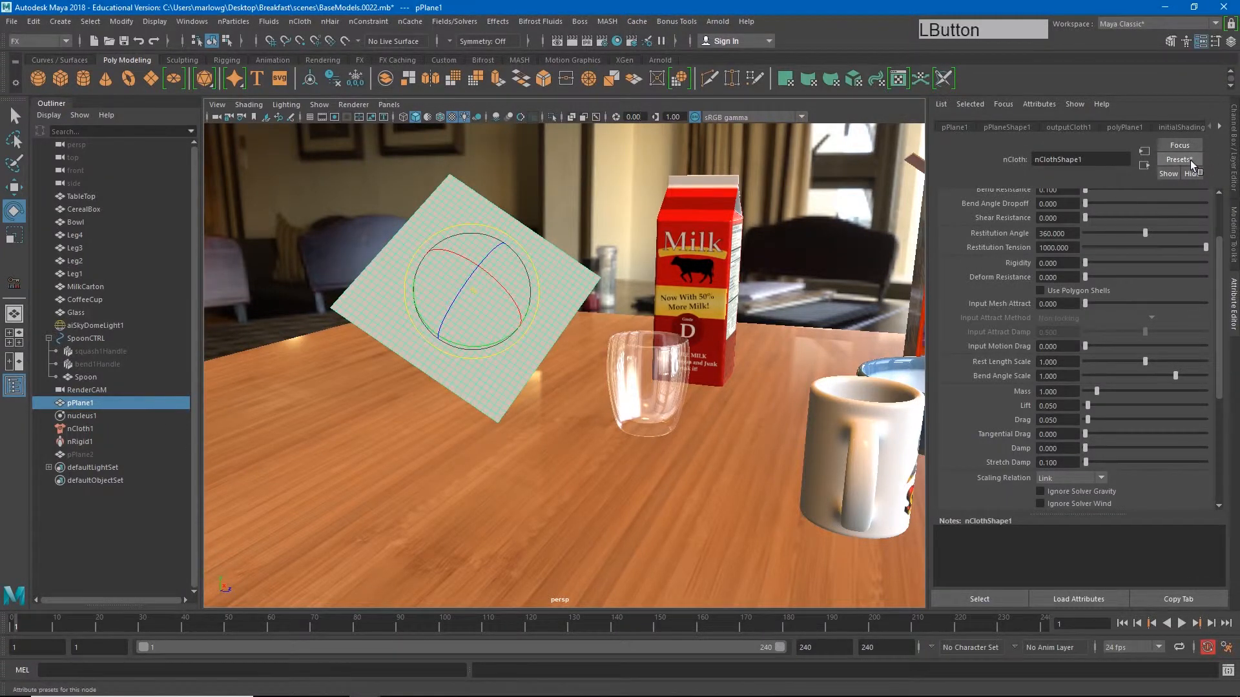
left_click(1178, 159)
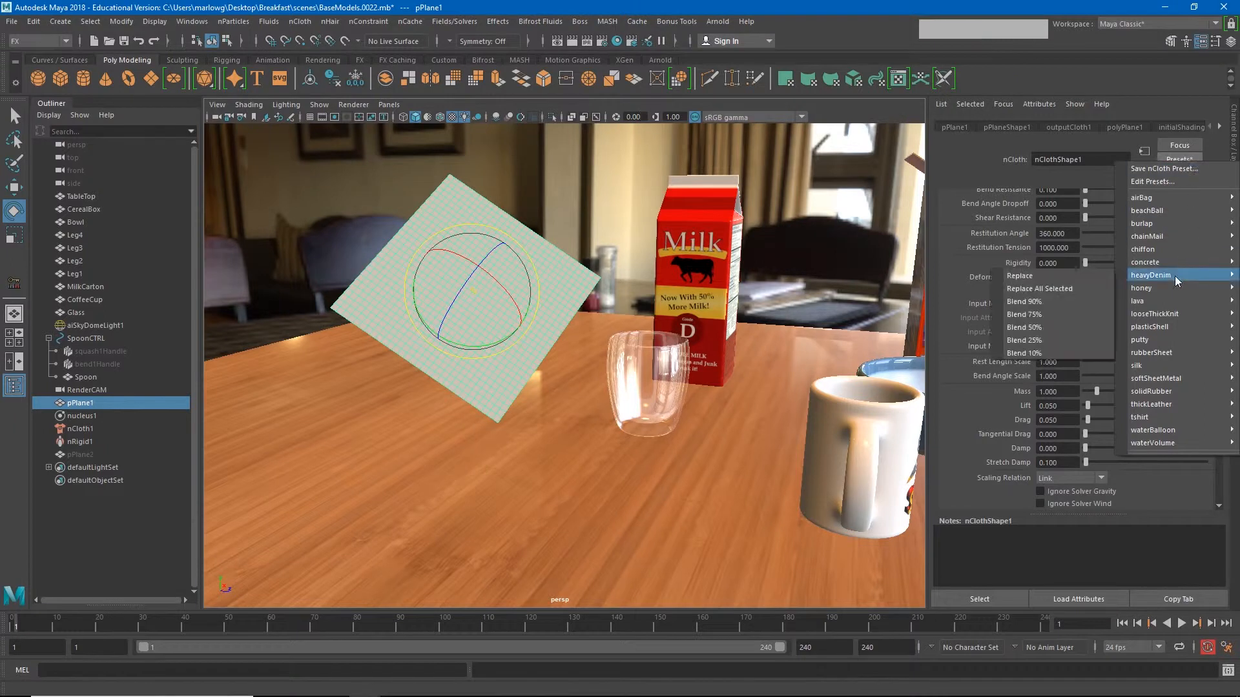
left_click(1151, 275)
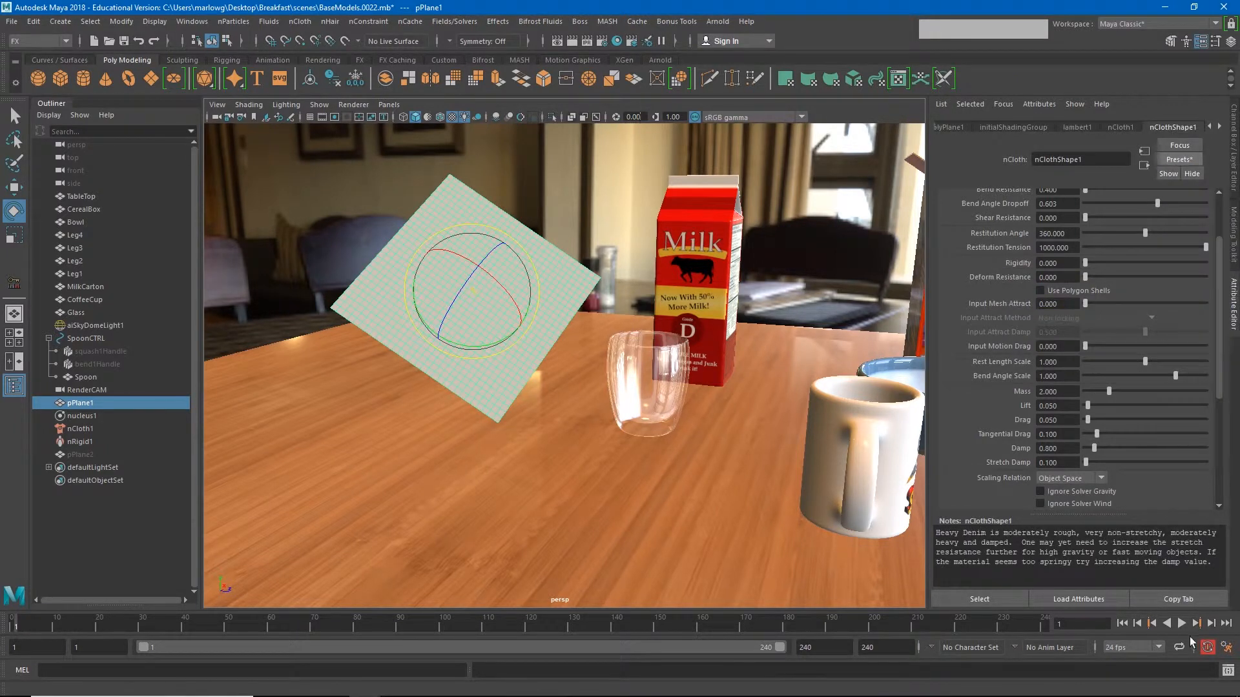
left_click(1185, 624)
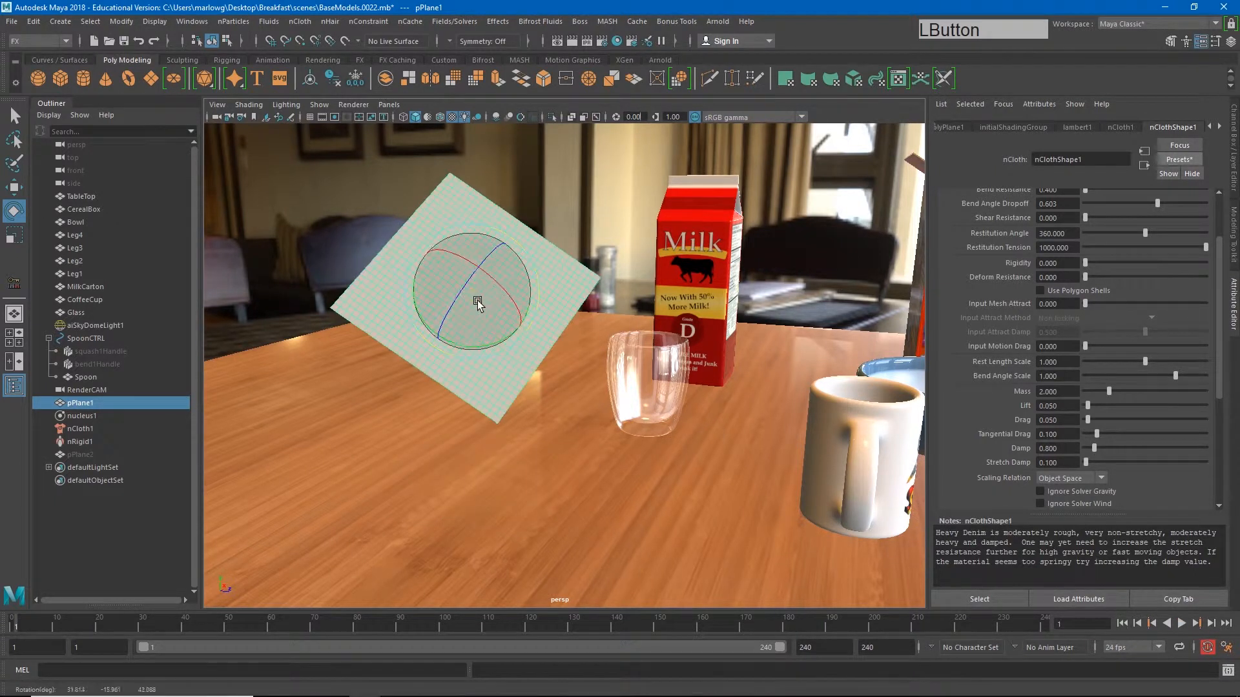
Set cloth Drag to 1.395 and Damp to 7.676, replaying until it settles.
left_click(1188, 624)
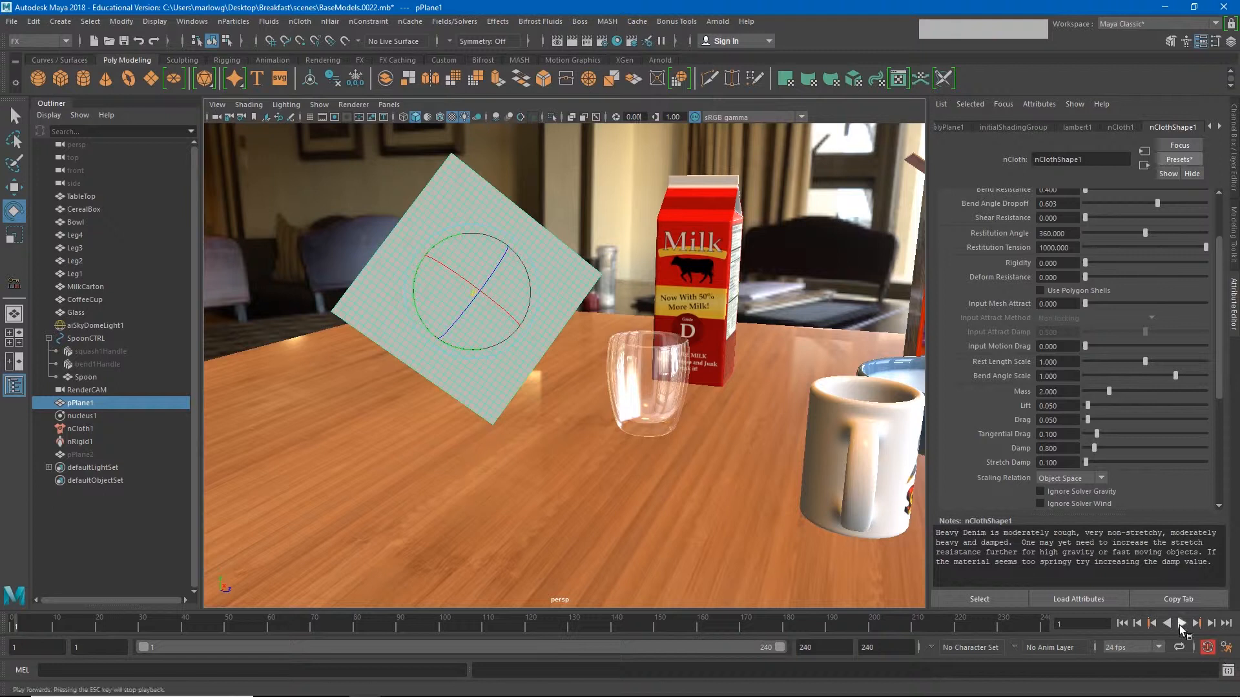
left_click(1192, 623)
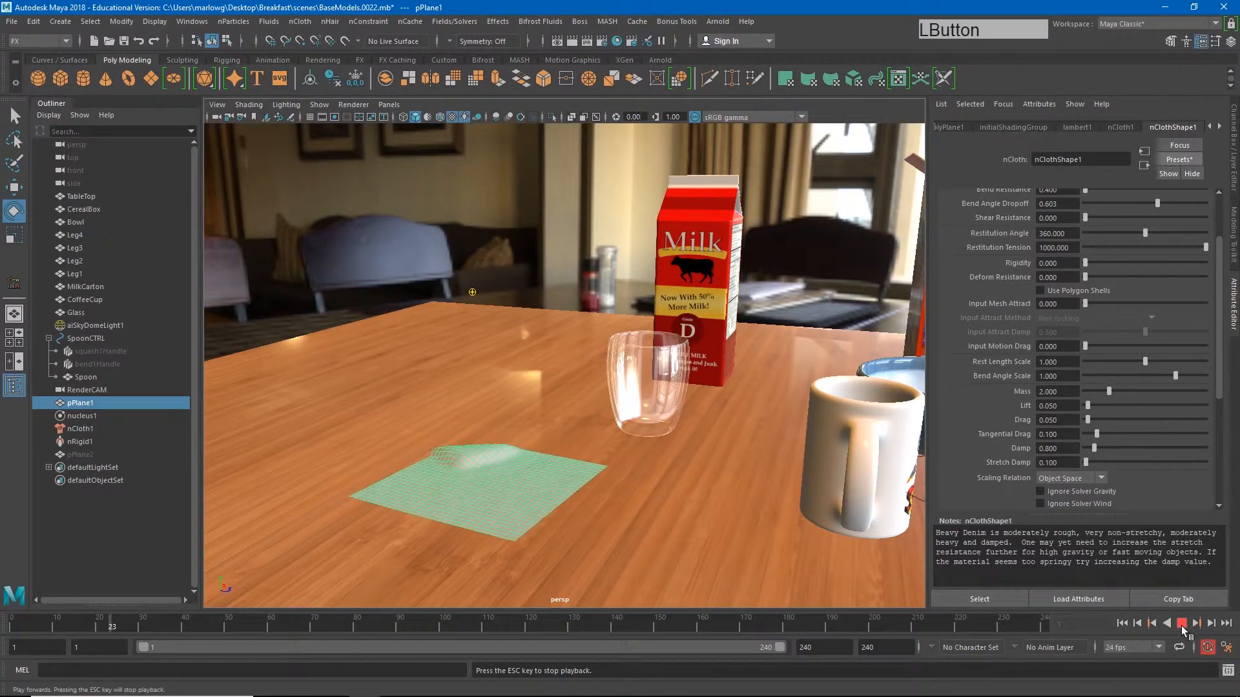
left_click(1191, 622)
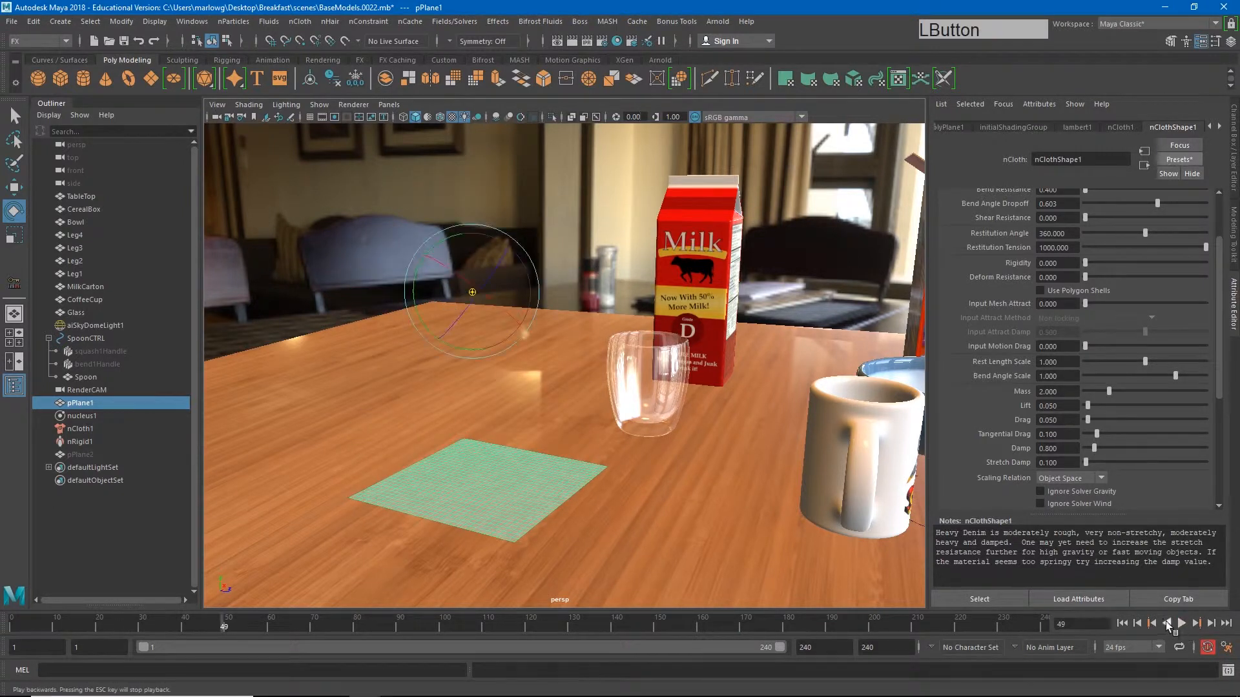
left_click_drag(1098, 419, 1147, 419)
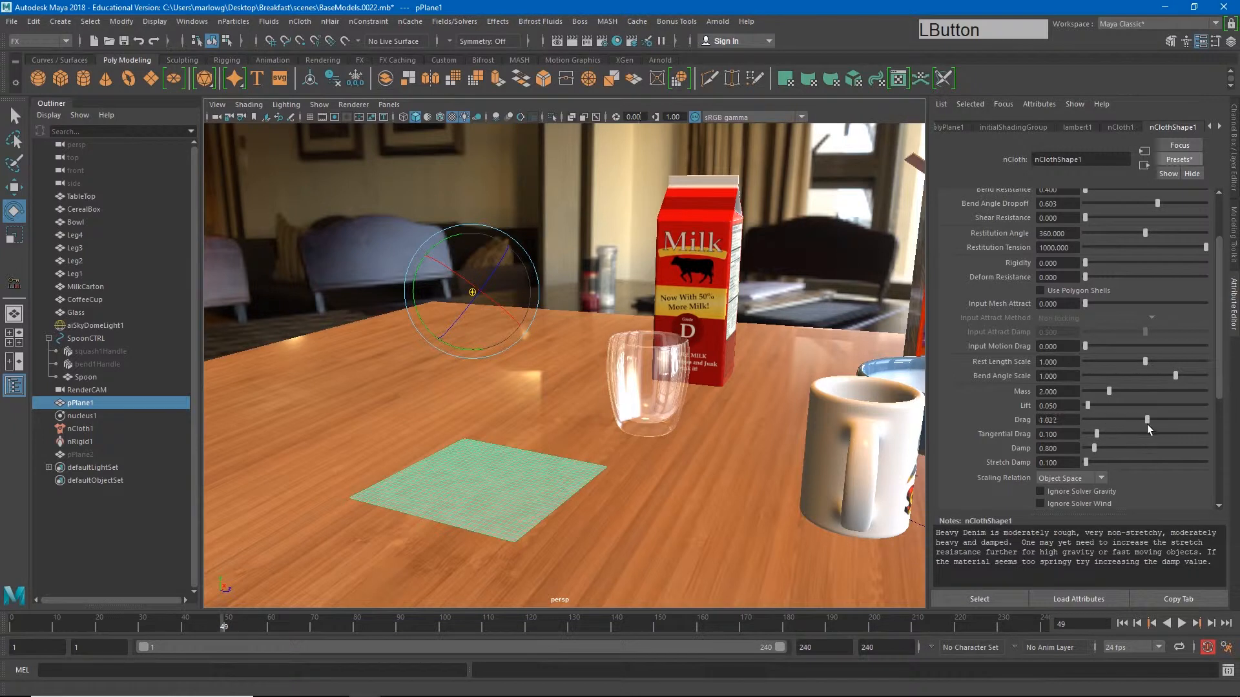
left_click_drag(1148, 420, 1098, 420)
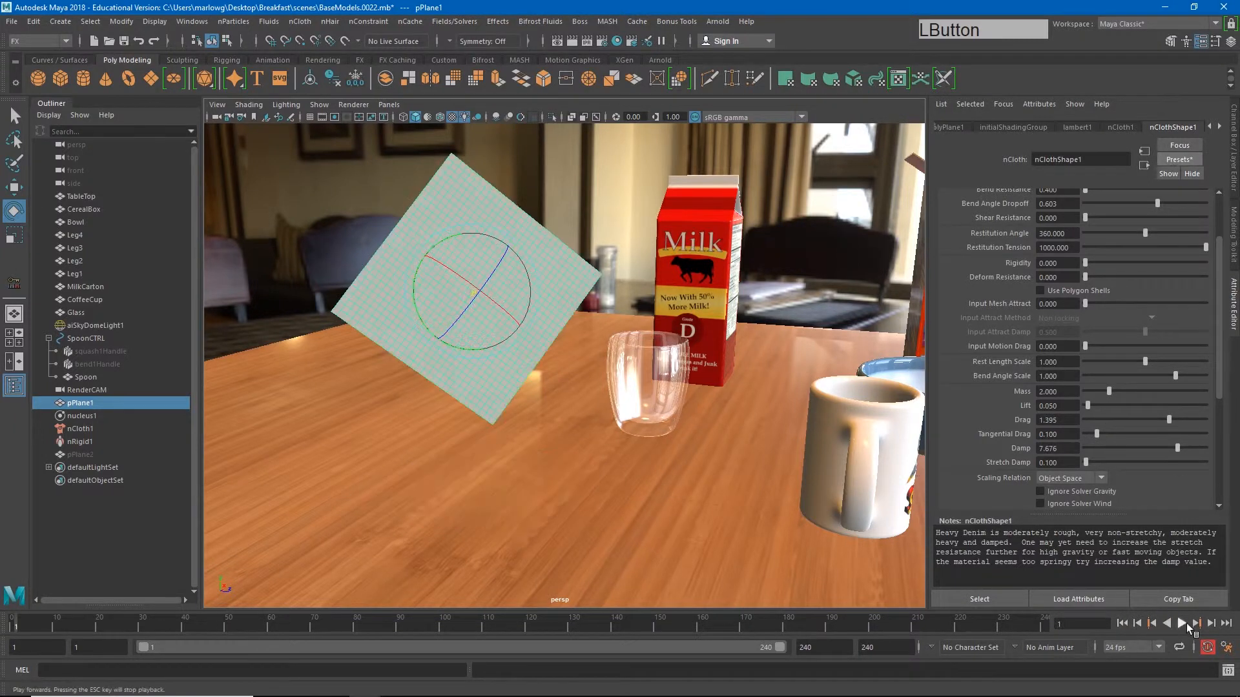
left_click(1180, 622)
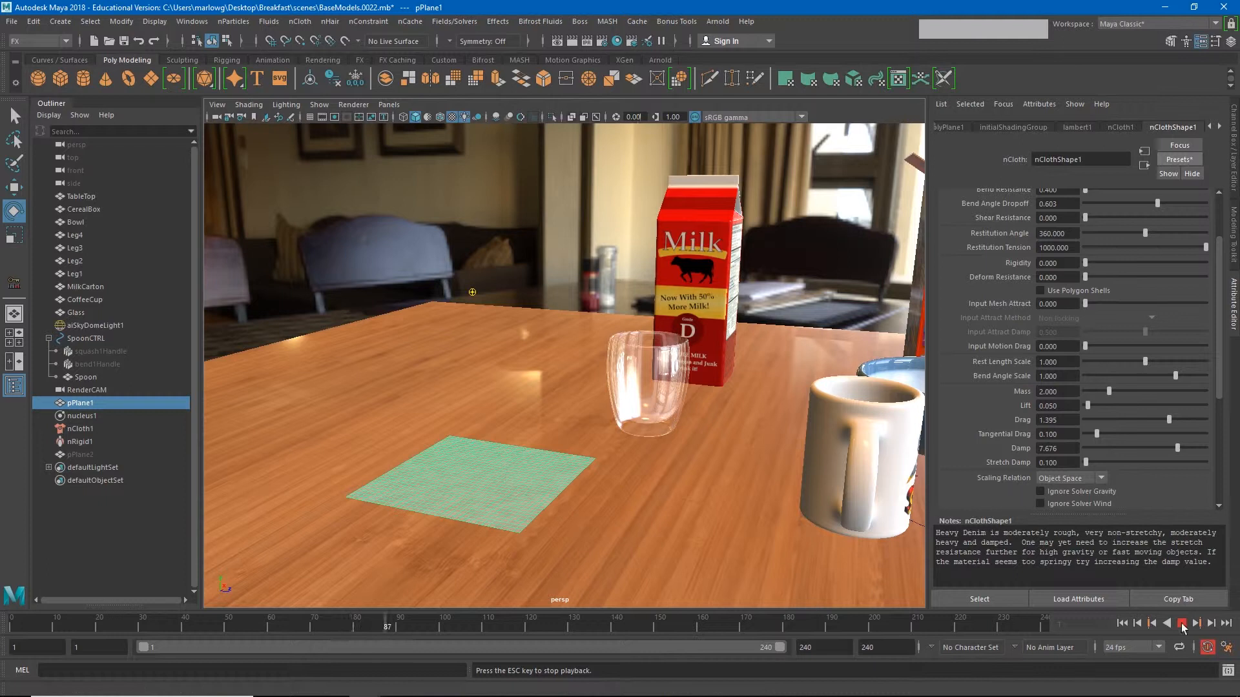
left_click(1179, 159)
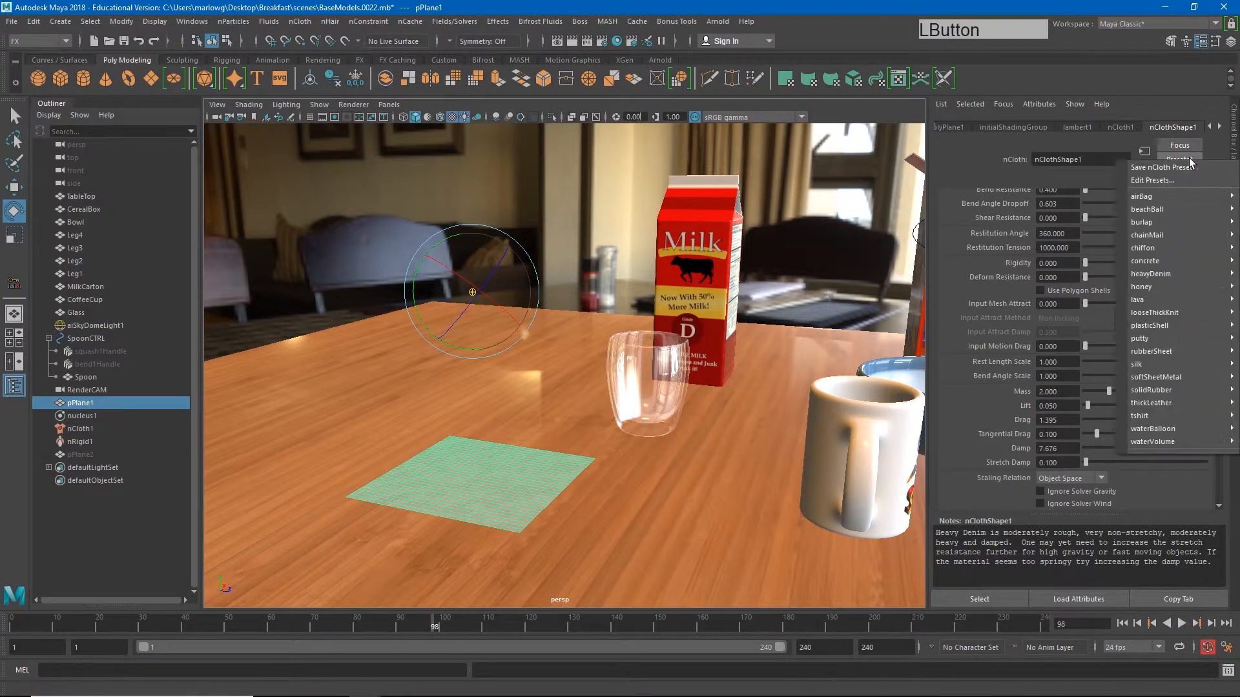
mouse_move(1156, 261)
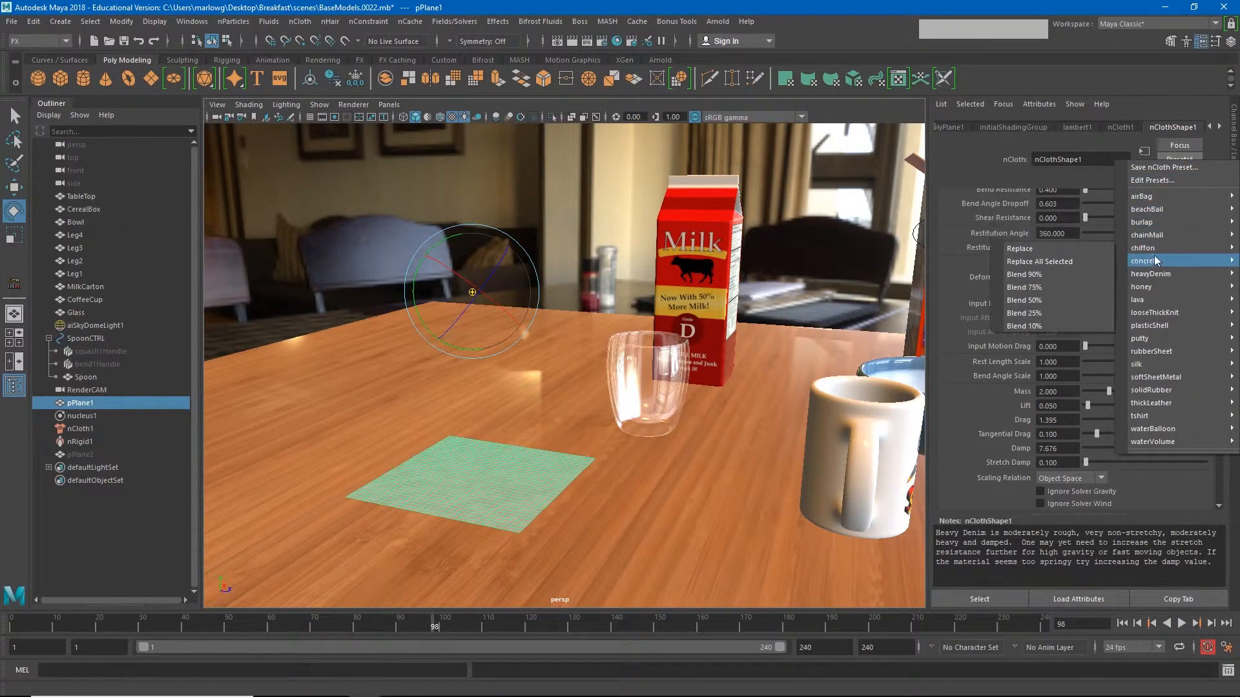
mouse_move(1143, 248)
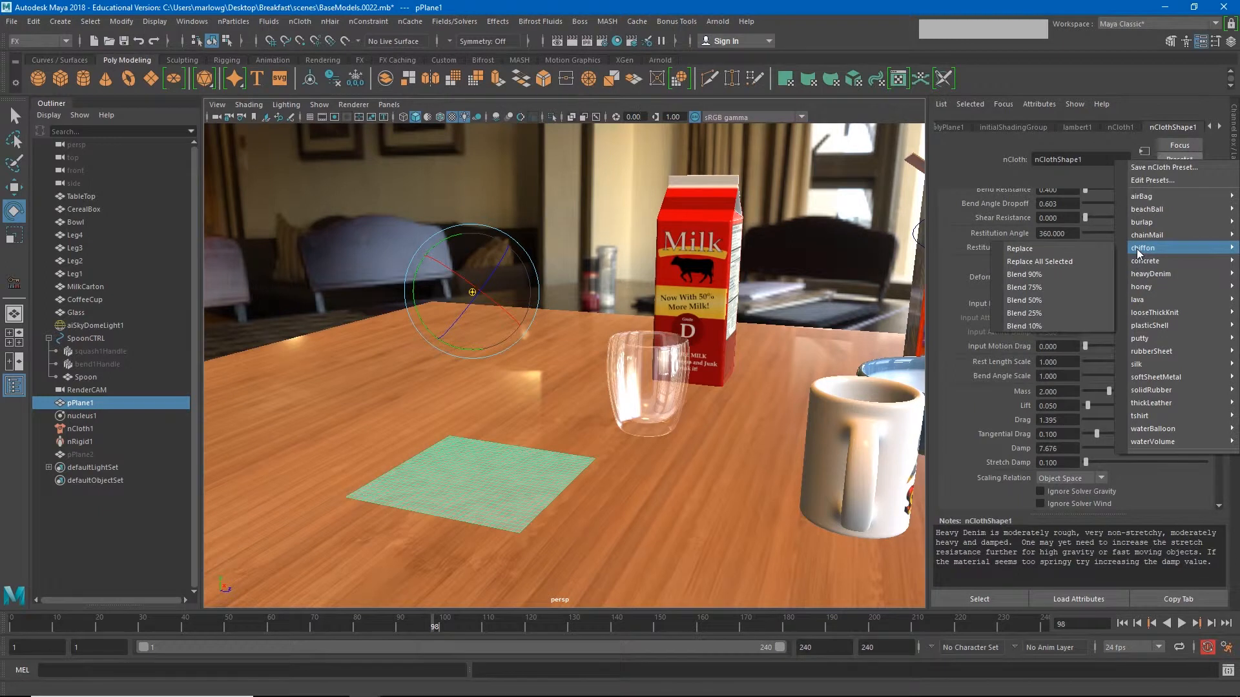
Apply the burlap preset to nClothShape1, then rewind and replay the fall.
left_click(1142, 222)
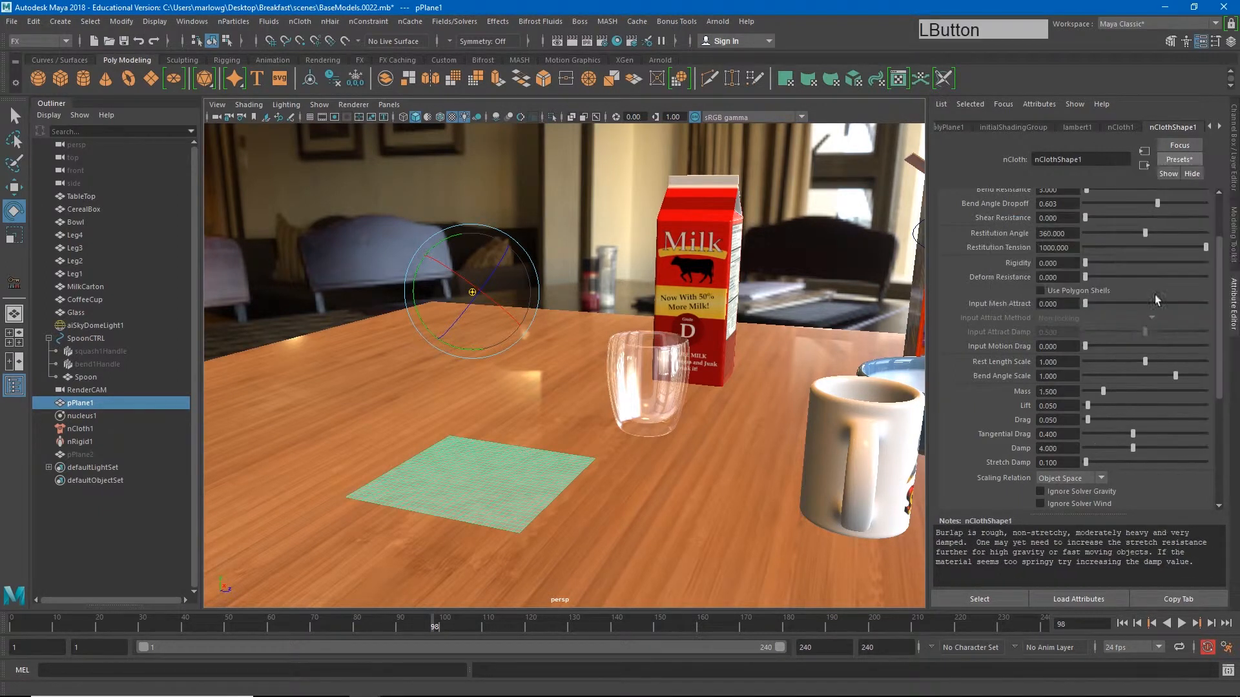
left_click(1182, 622)
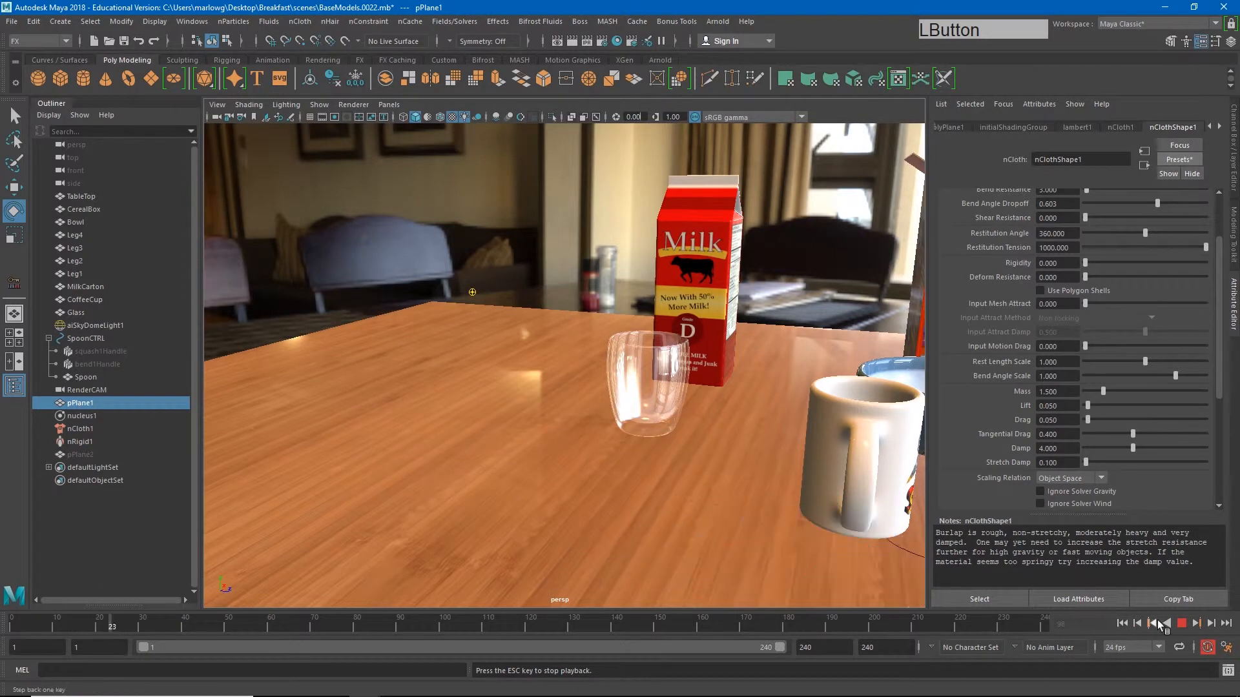
left_click(1181, 625)
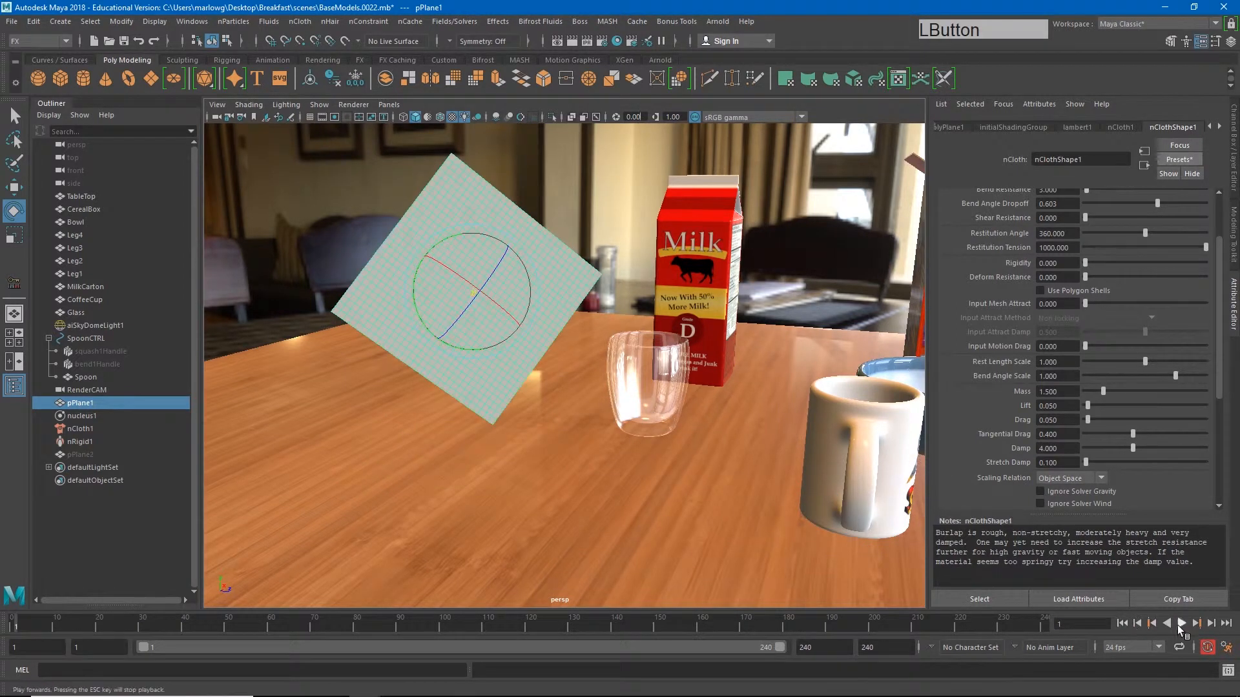
left_click(1191, 624)
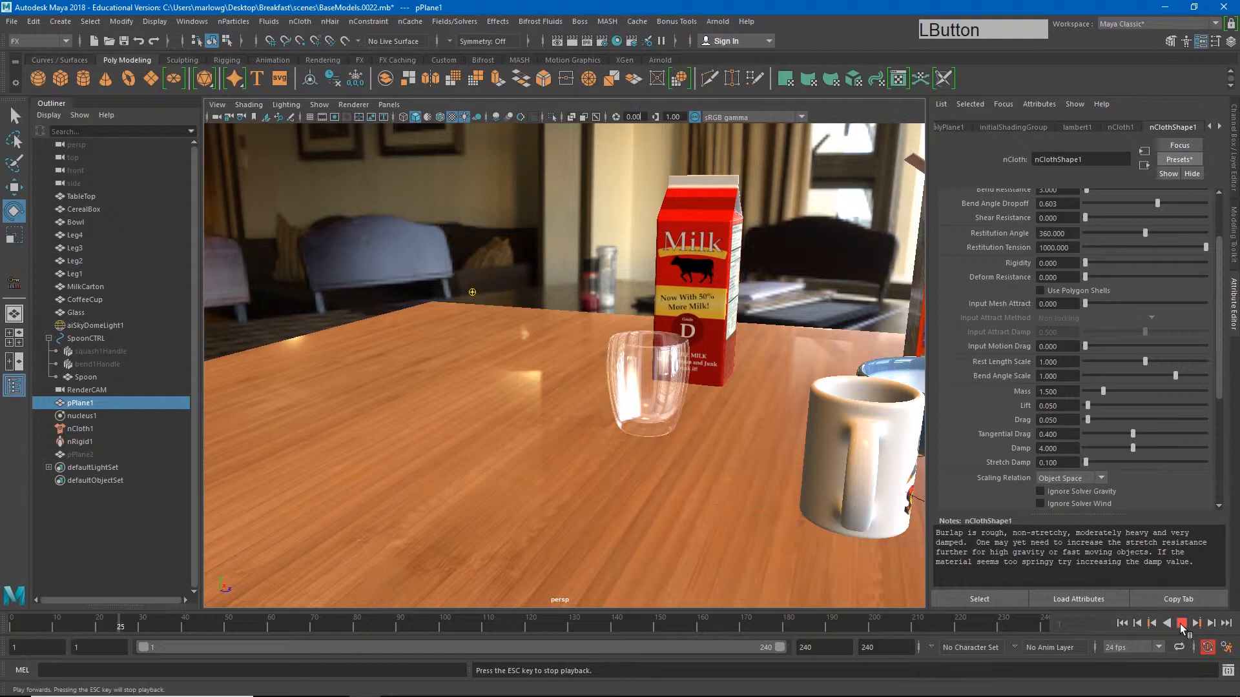
left_click(1179, 159)
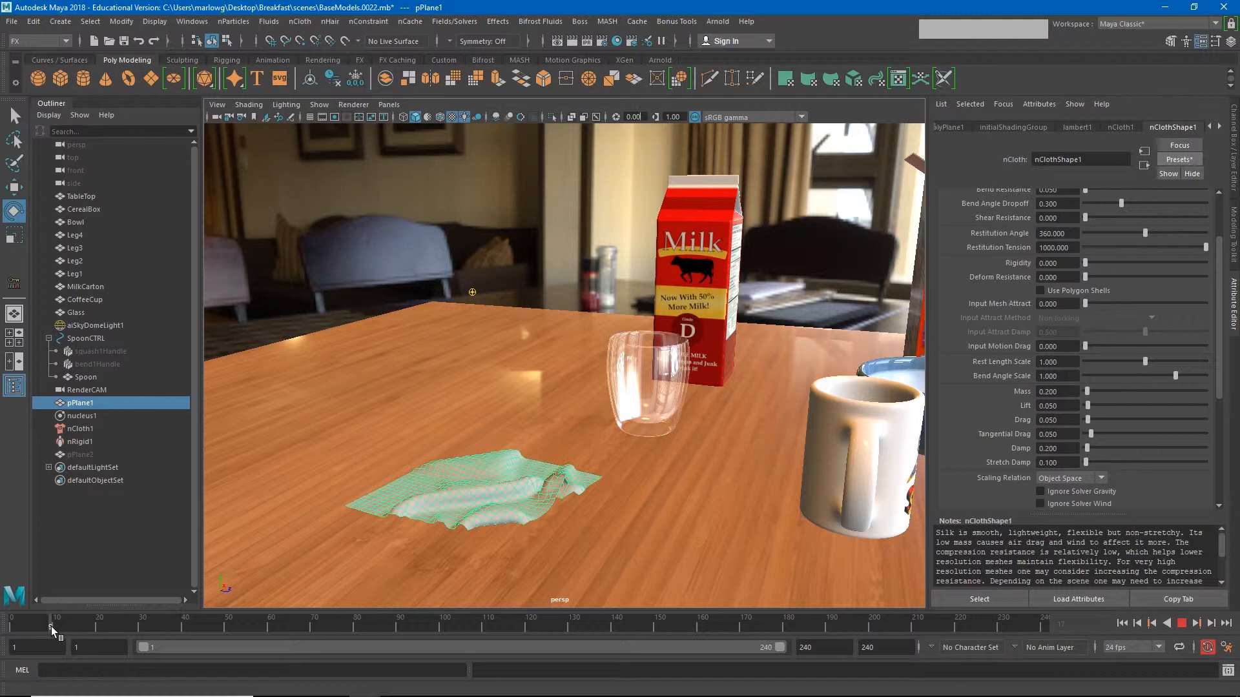
Scrub the timeline back through the napkin's fall.
left_click_drag(56, 626, 12, 626)
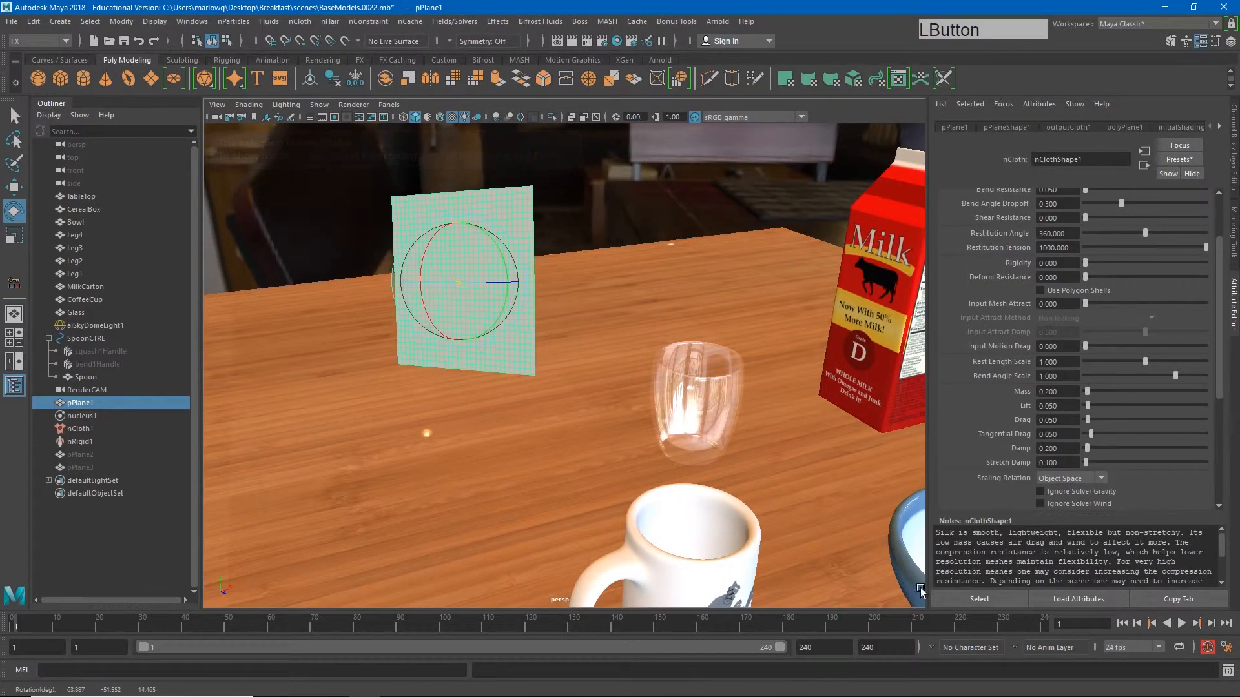
Select TableTop and tune collision friction to 0.731 and stickiness to 0.213 while replaying.
left_click(1189, 623)
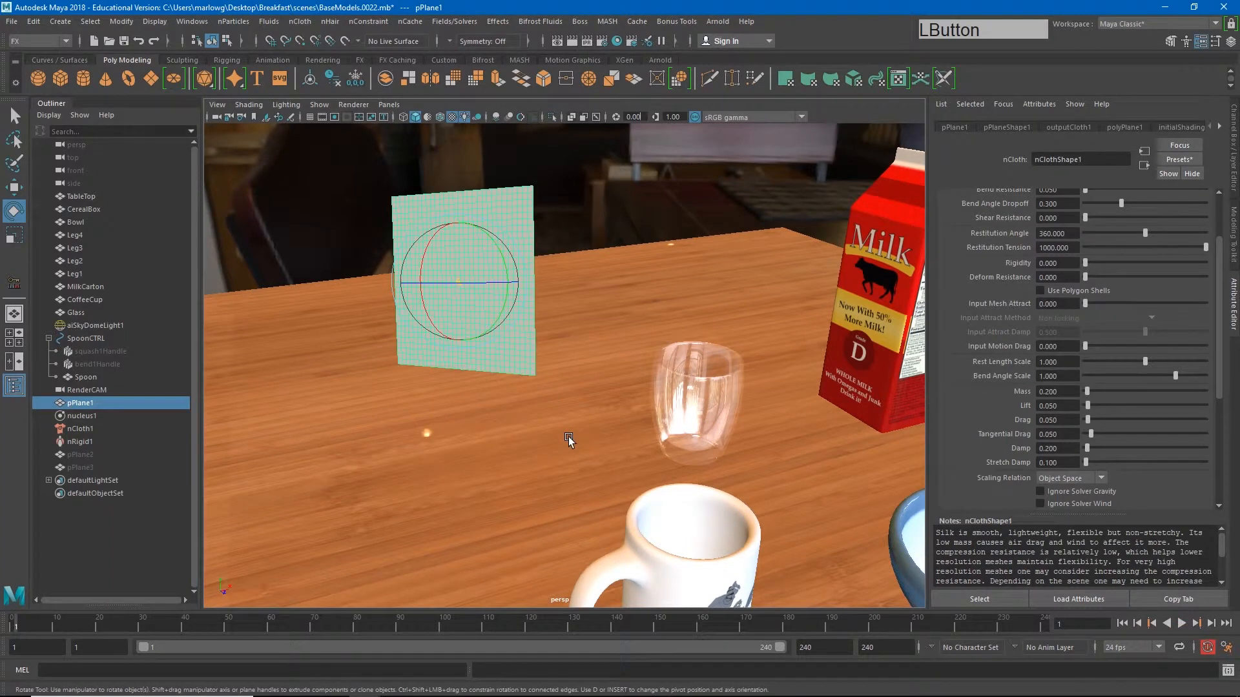
left_click(82, 196)
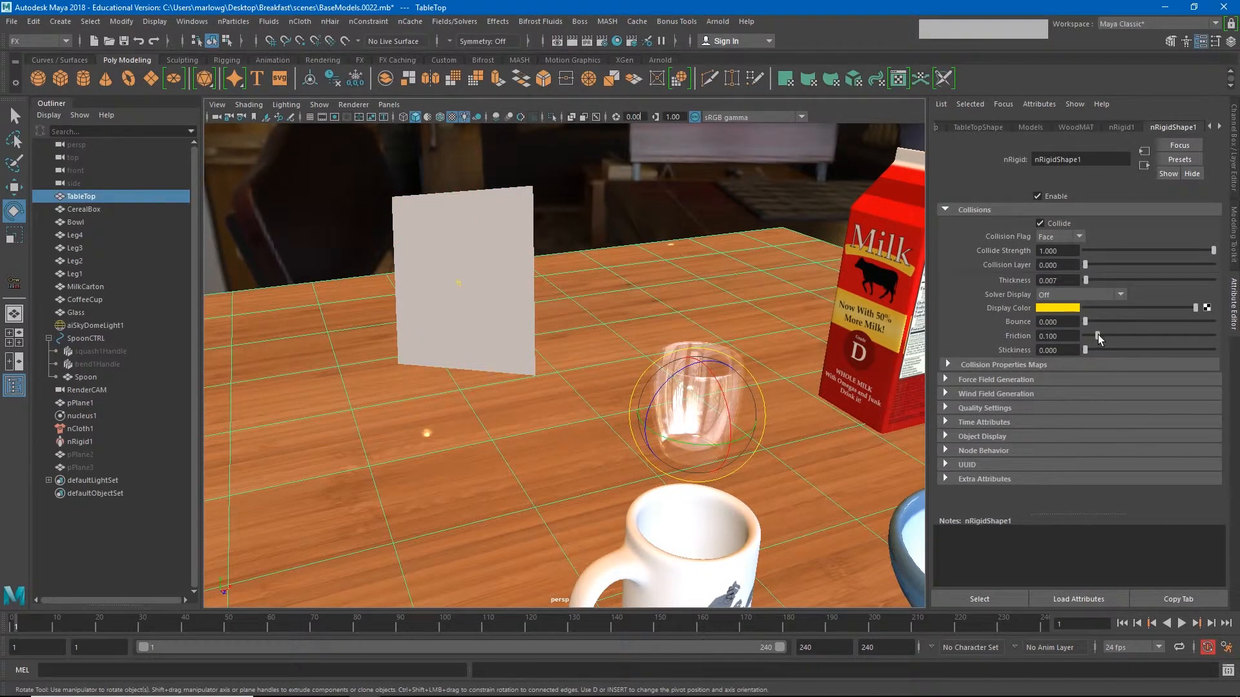
left_click_drag(1096, 336, 1202, 335)
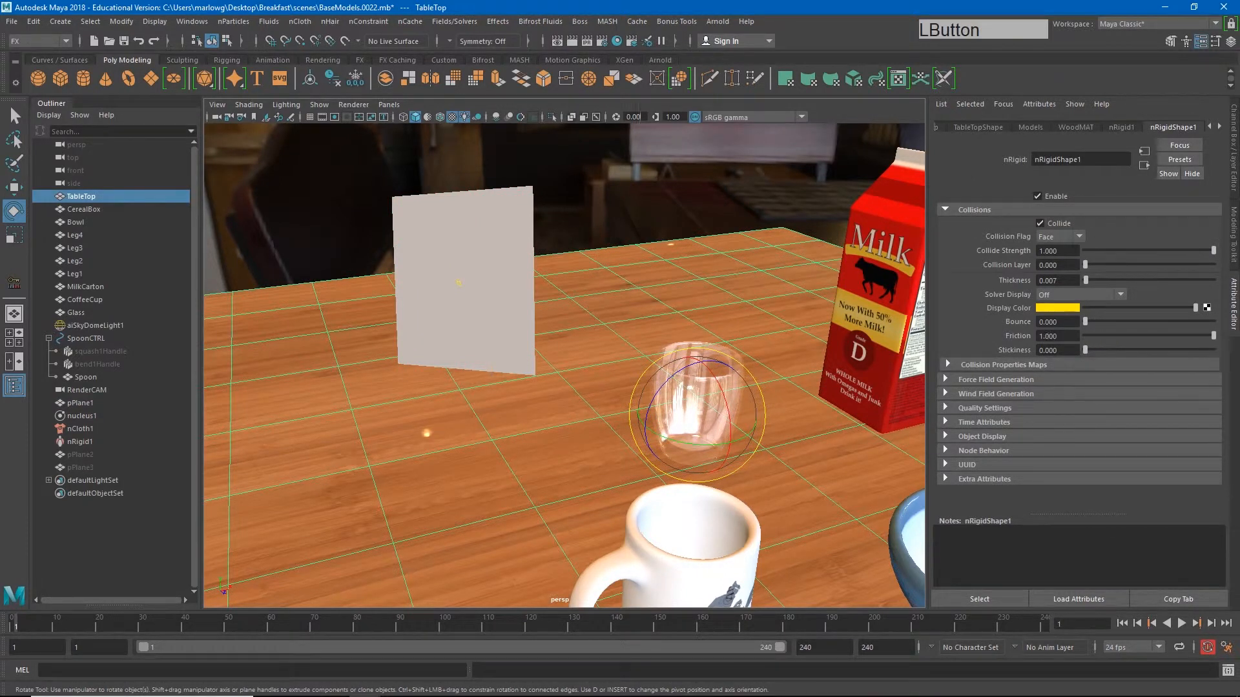
left_click_drag(1087, 350, 1090, 350)
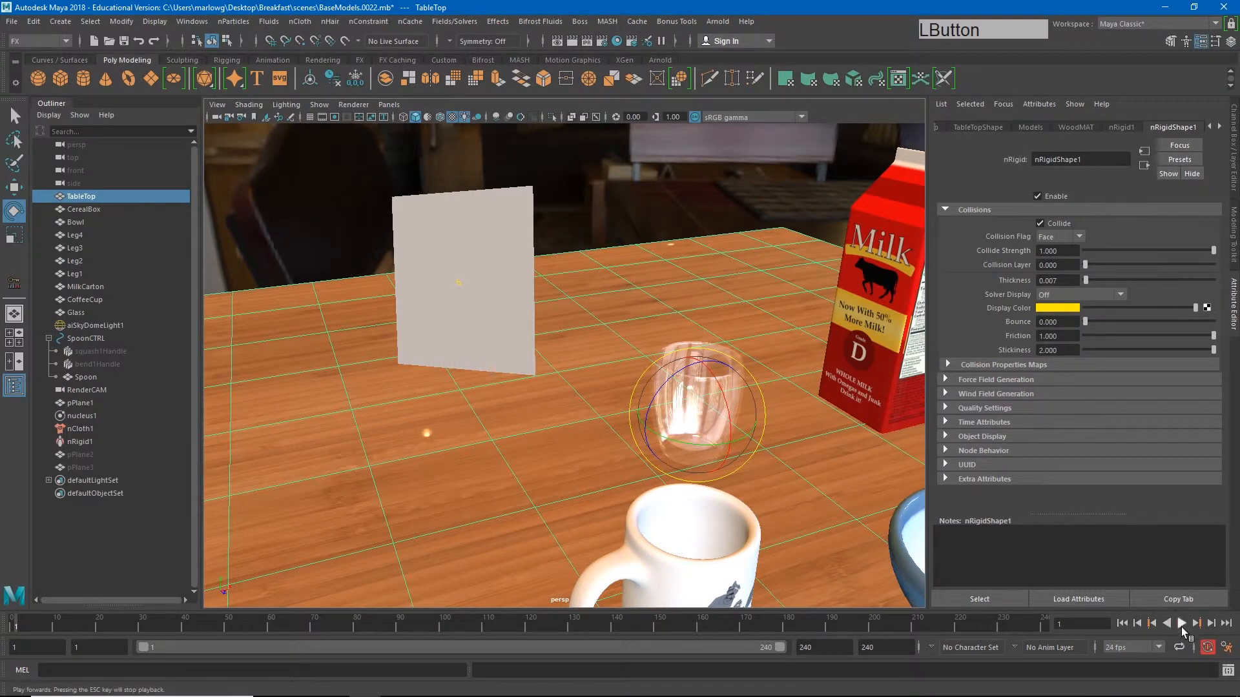
left_click(1182, 630)
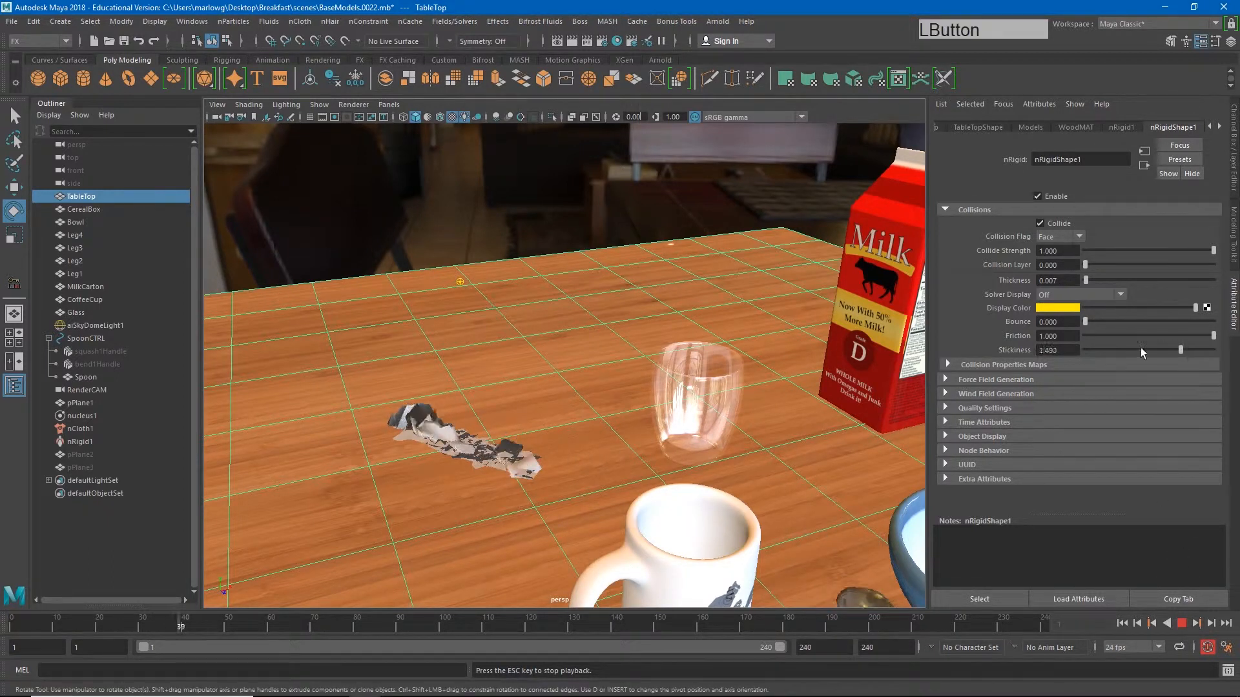
left_click_drag(1183, 350, 1126, 349)
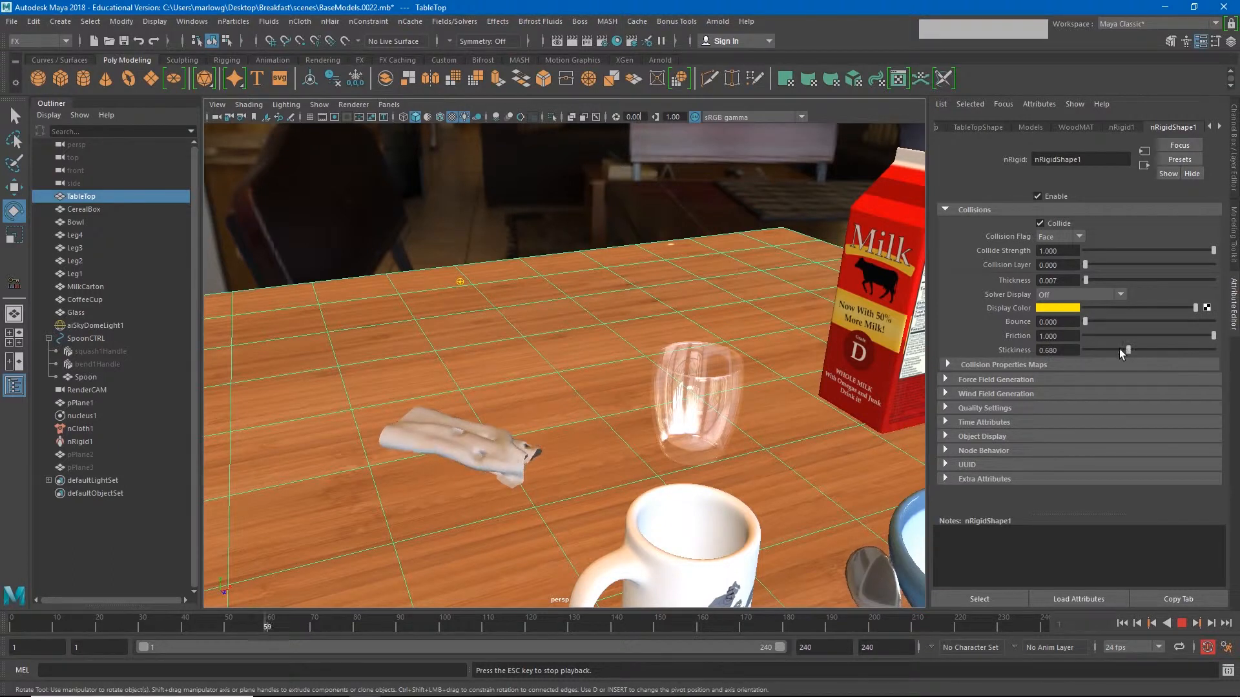
left_click_drag(1130, 350, 1089, 350)
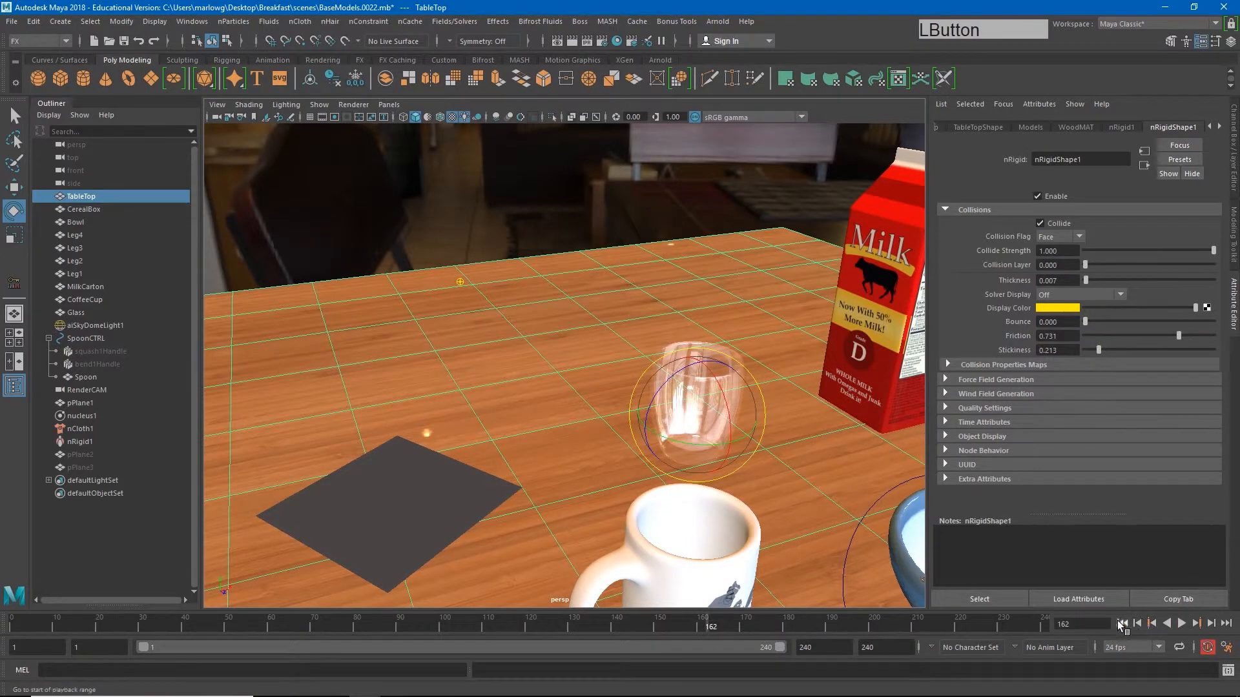
Replay the napkin, stop on a crumpled frame, and duplicate it as pPlane4.
left_click(1175, 624)
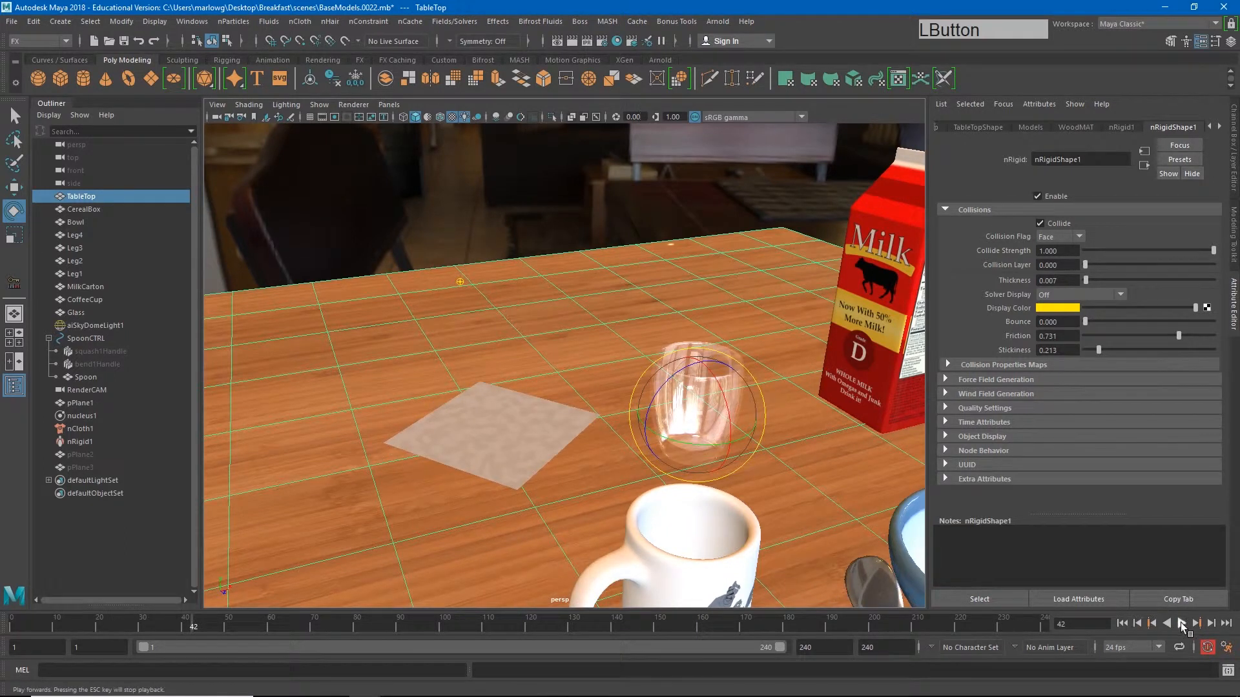
left_click(1138, 624)
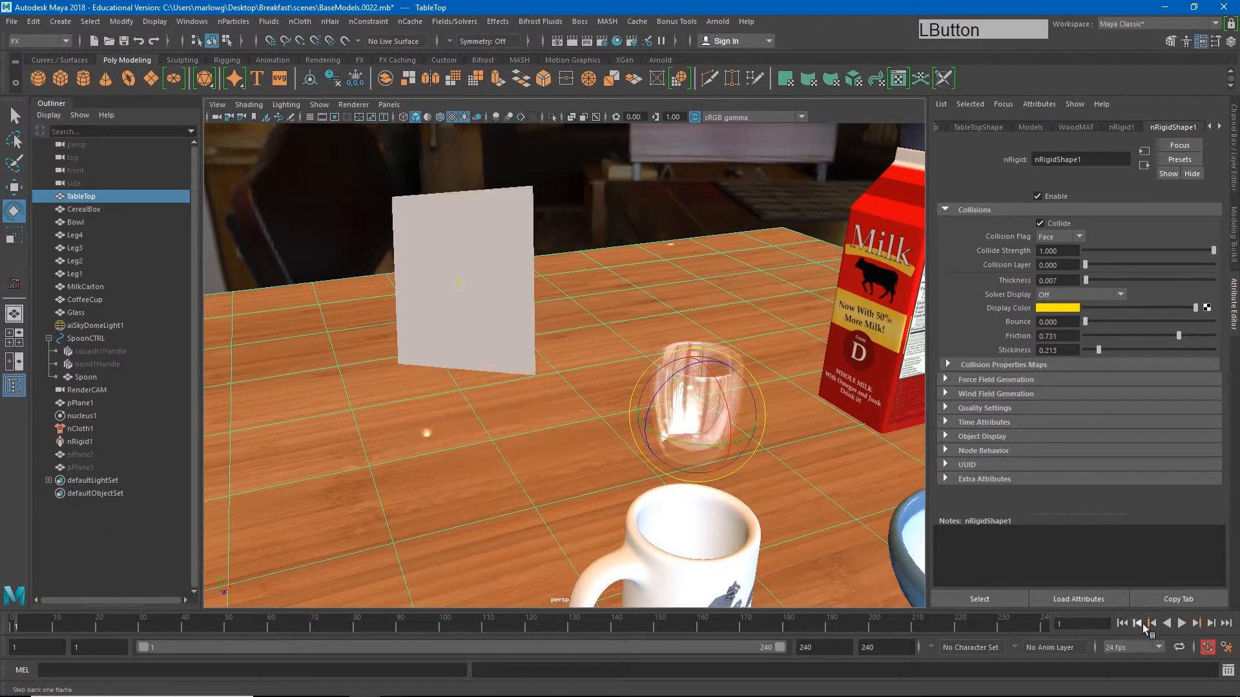
left_click(1187, 620)
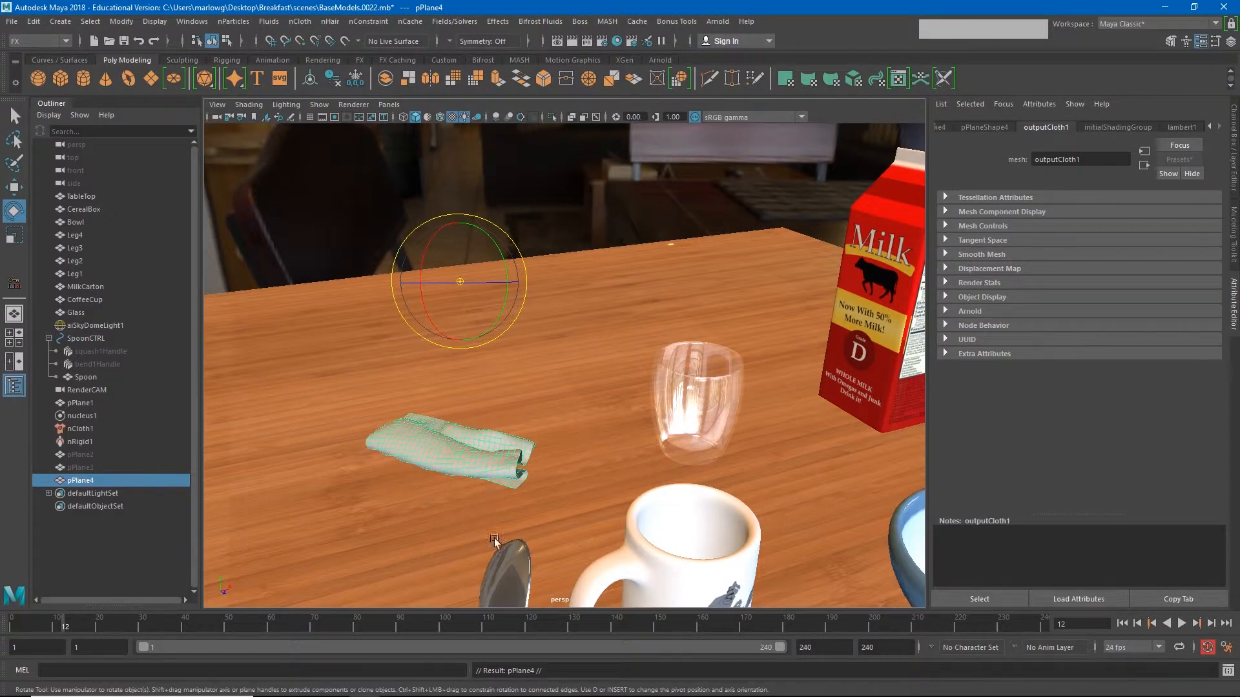
left_click_drag(494, 542, 499, 270)
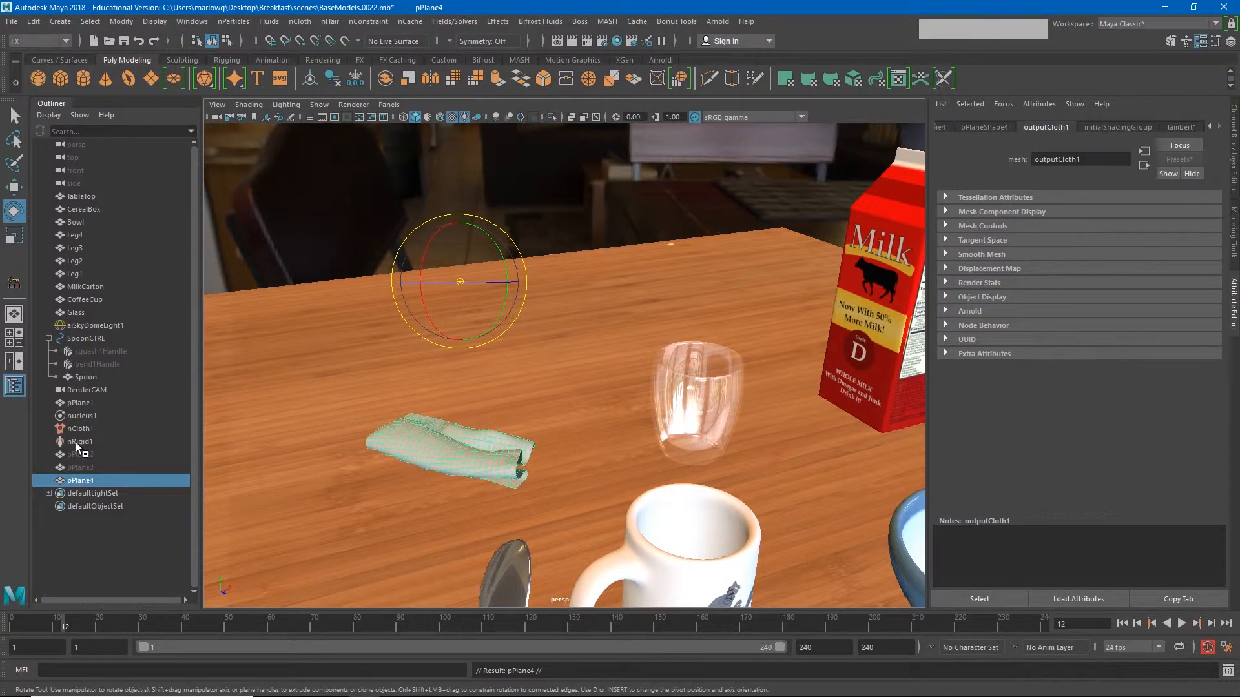
Delete pPlane1, nucleus1, nCloth1 and nRigid1 from the Outliner.
left_click(78, 442)
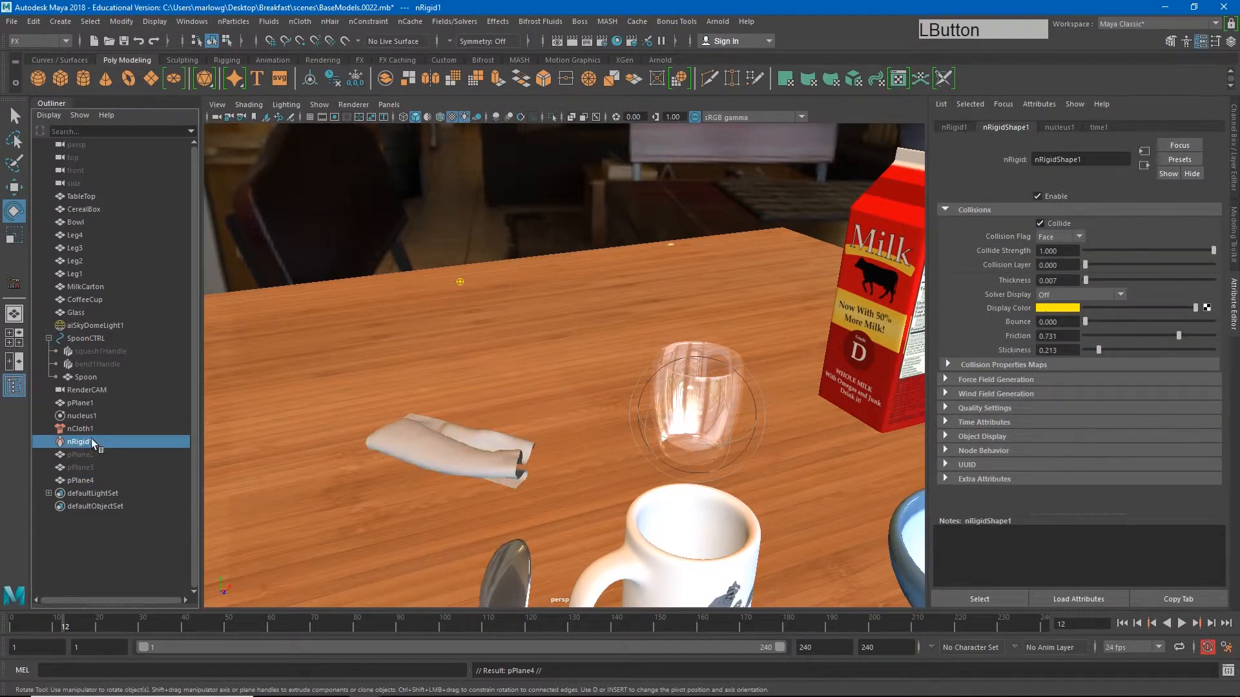
left_click(80, 429)
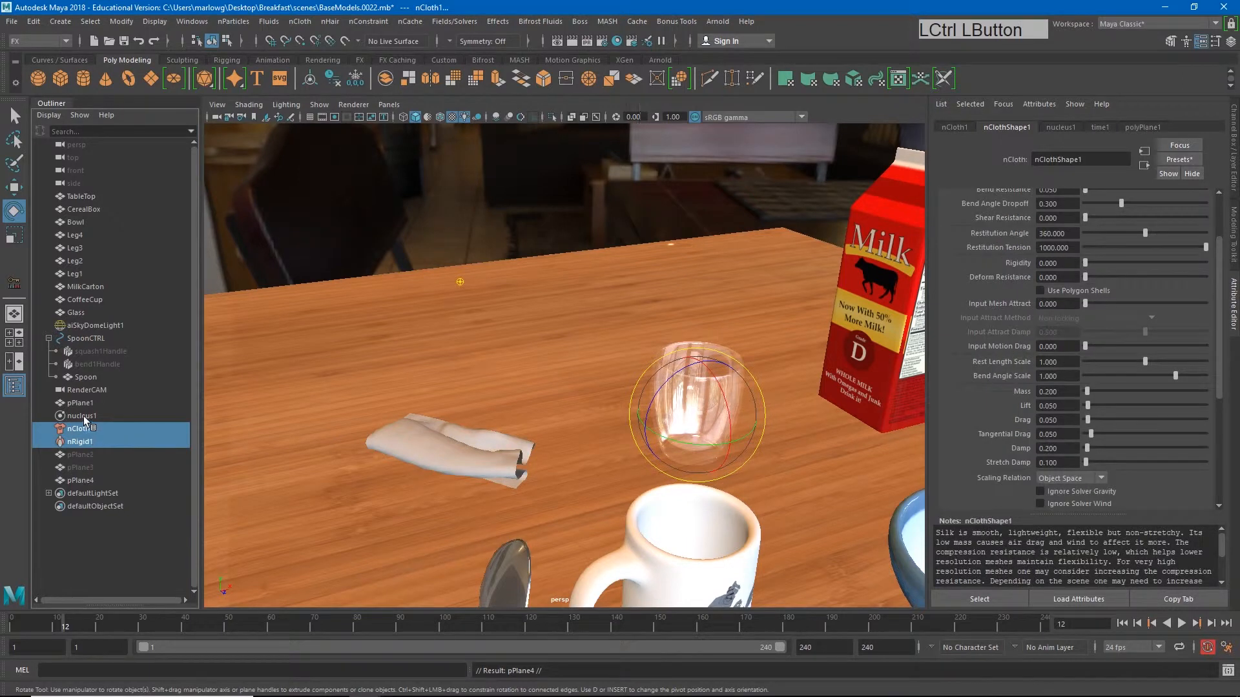
left_click(81, 416)
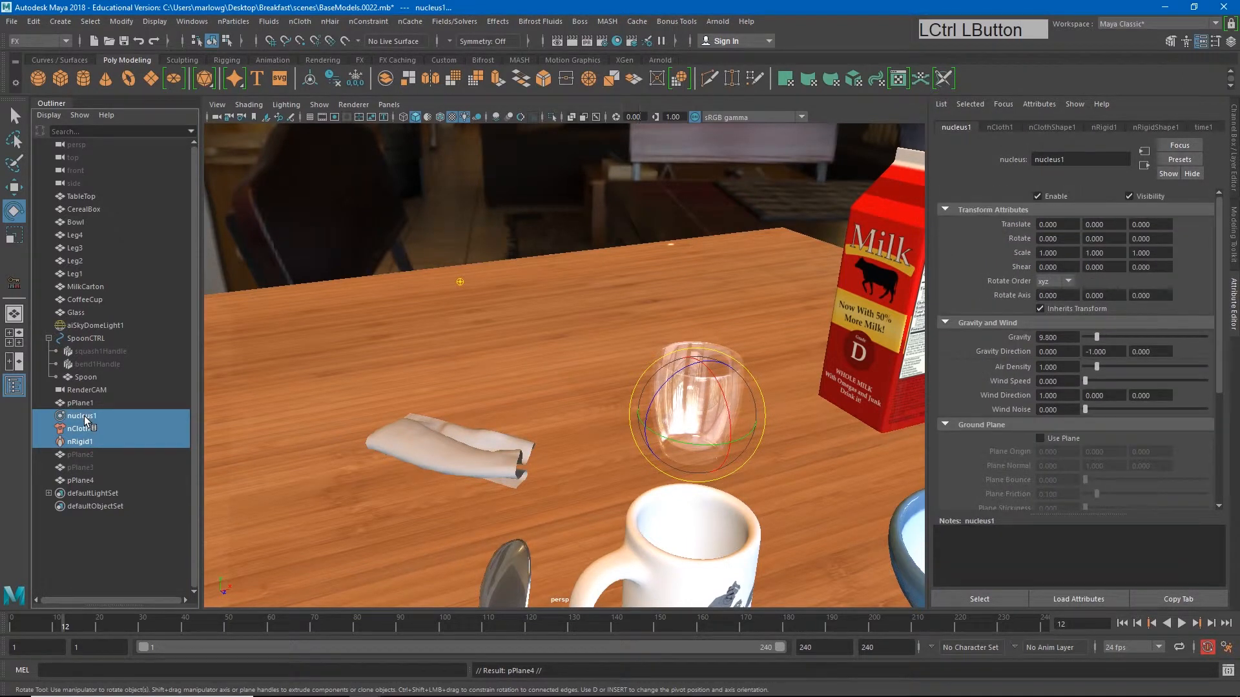
left_click(80, 402)
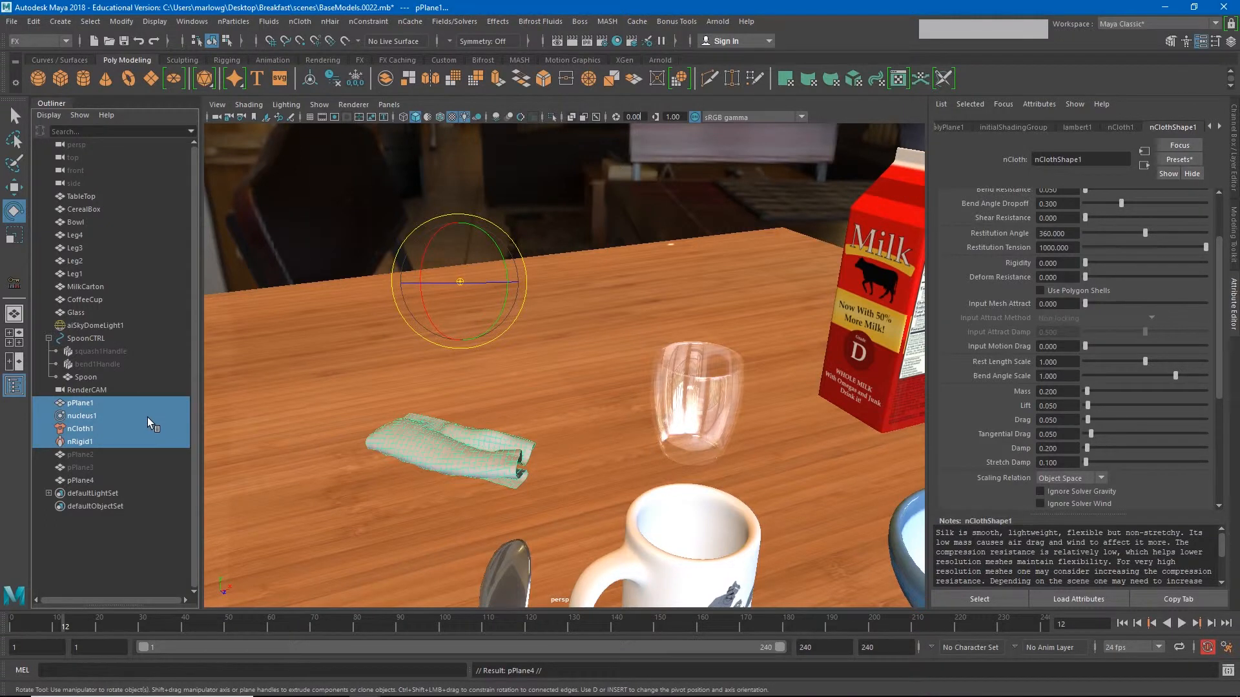
key("Delete")
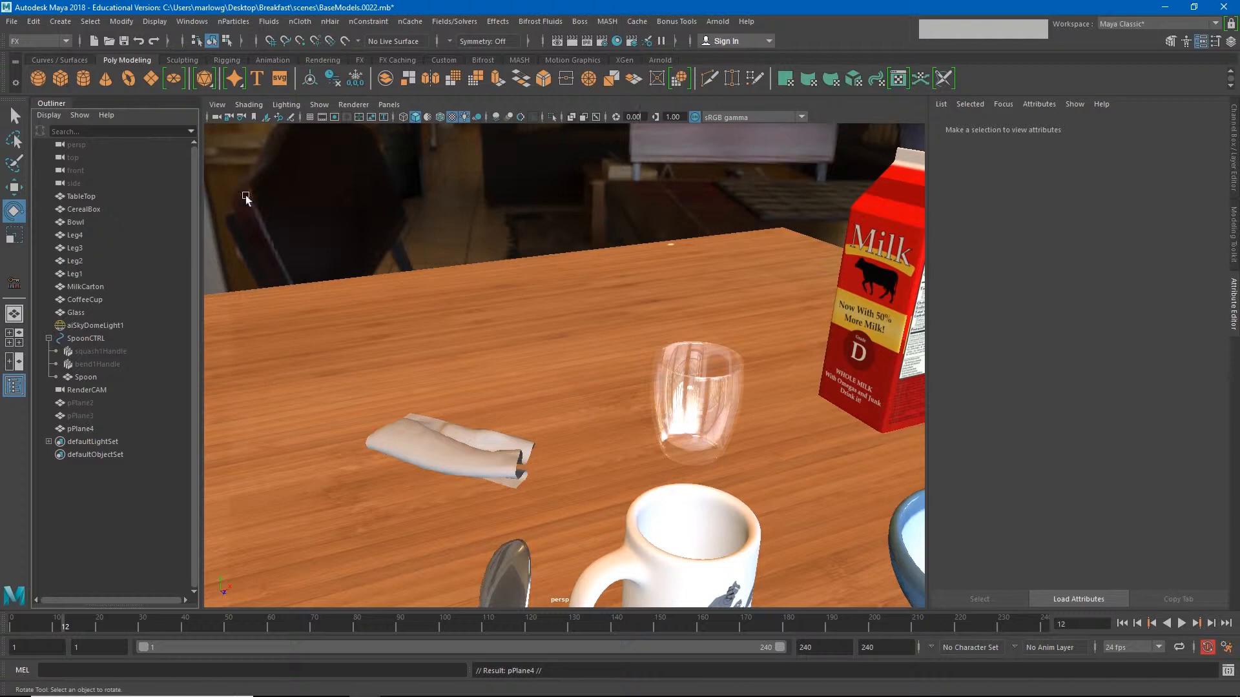
left_click(31, 21)
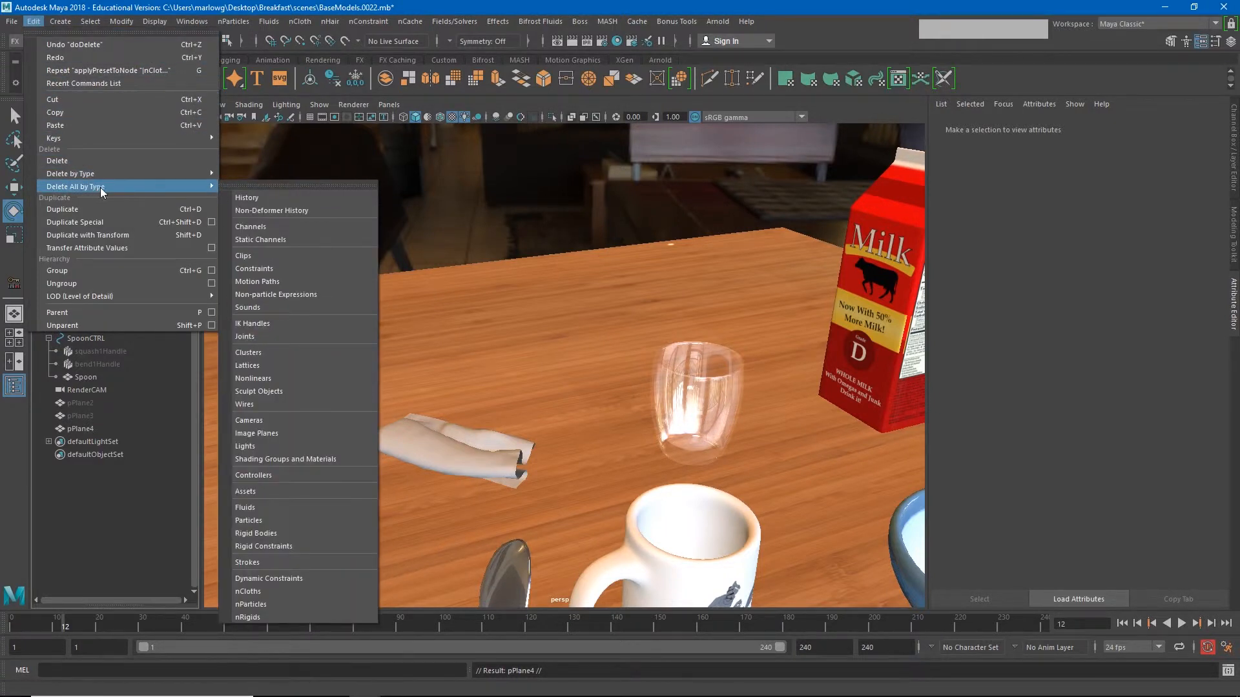
mouse_move(256, 467)
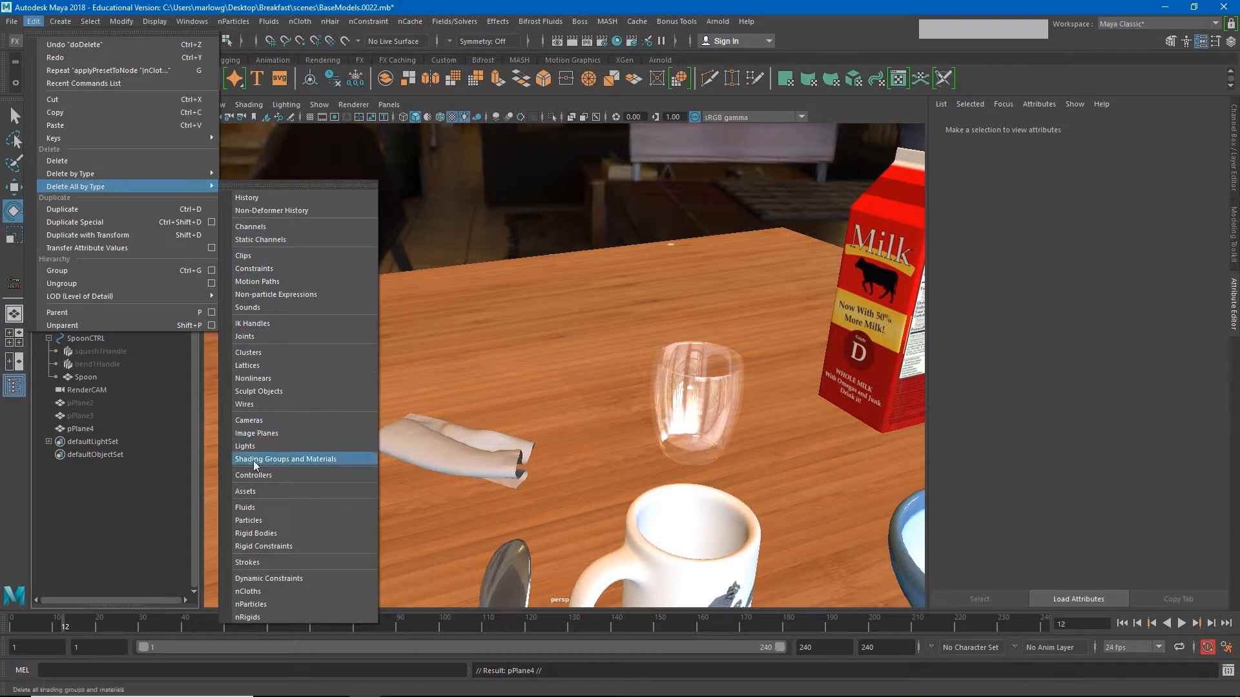
mouse_move(247, 591)
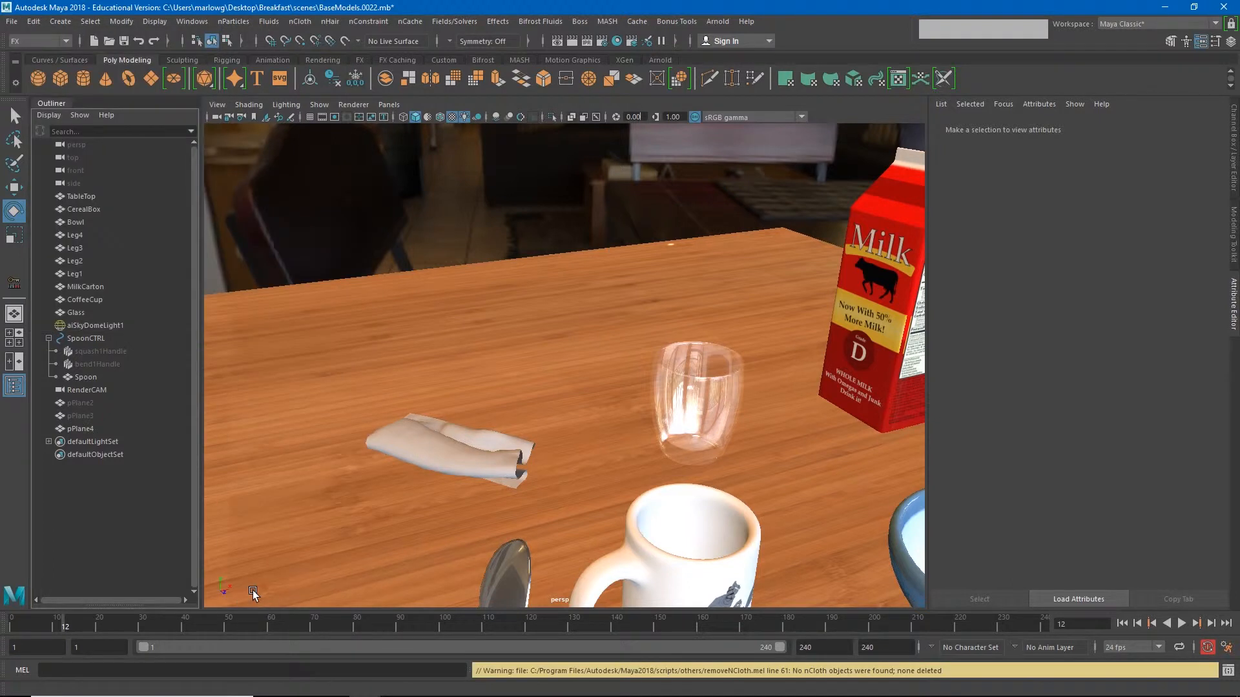
mouse_move(93, 430)
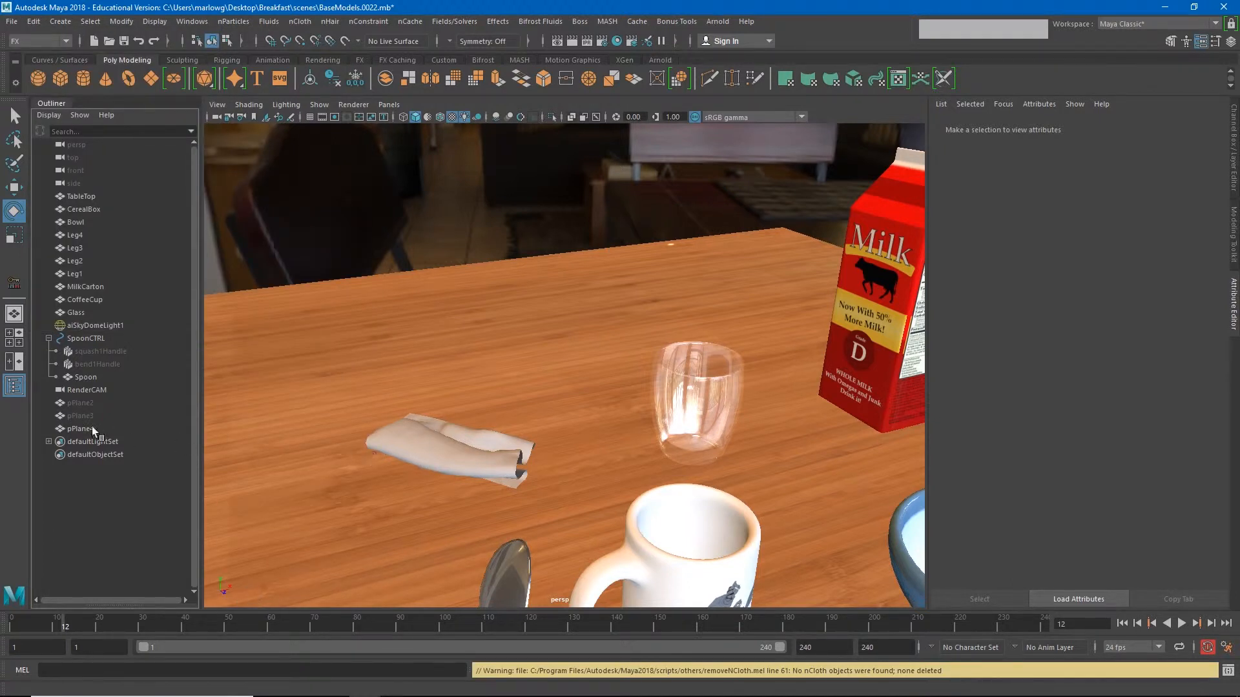
Move the green napkin mesh across the tabletop, then select another napkin to place.
left_click(80, 402)
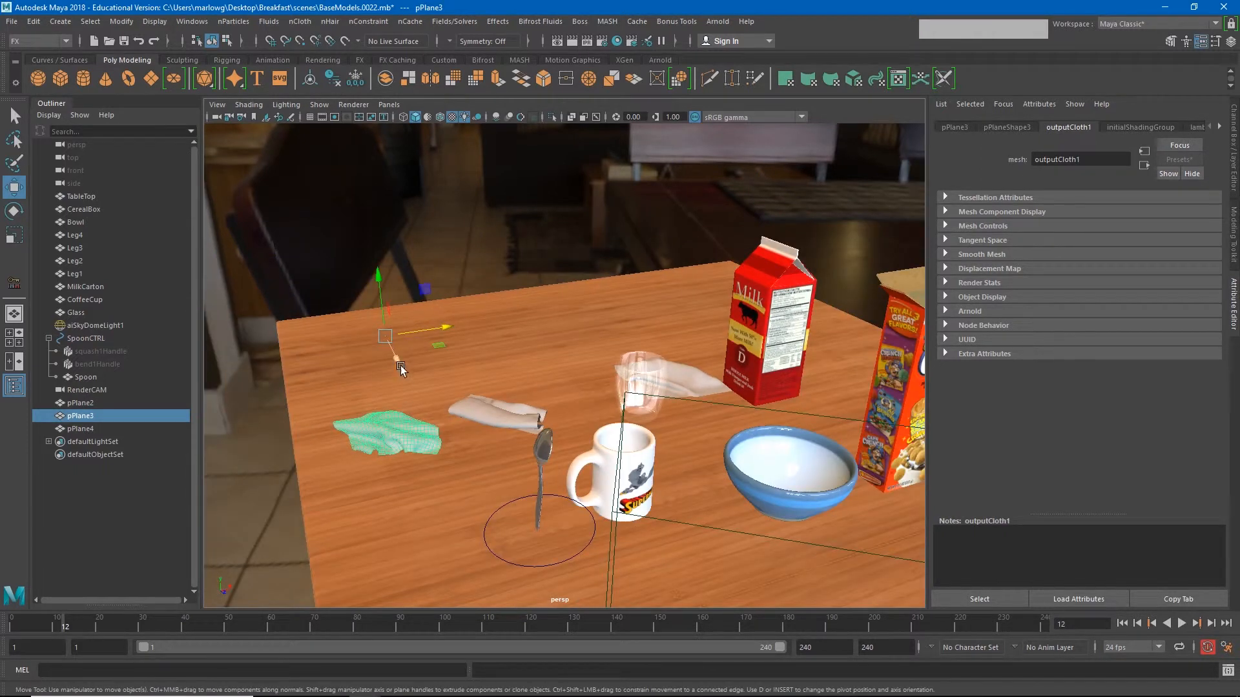
left_click_drag(399, 367, 487, 431)
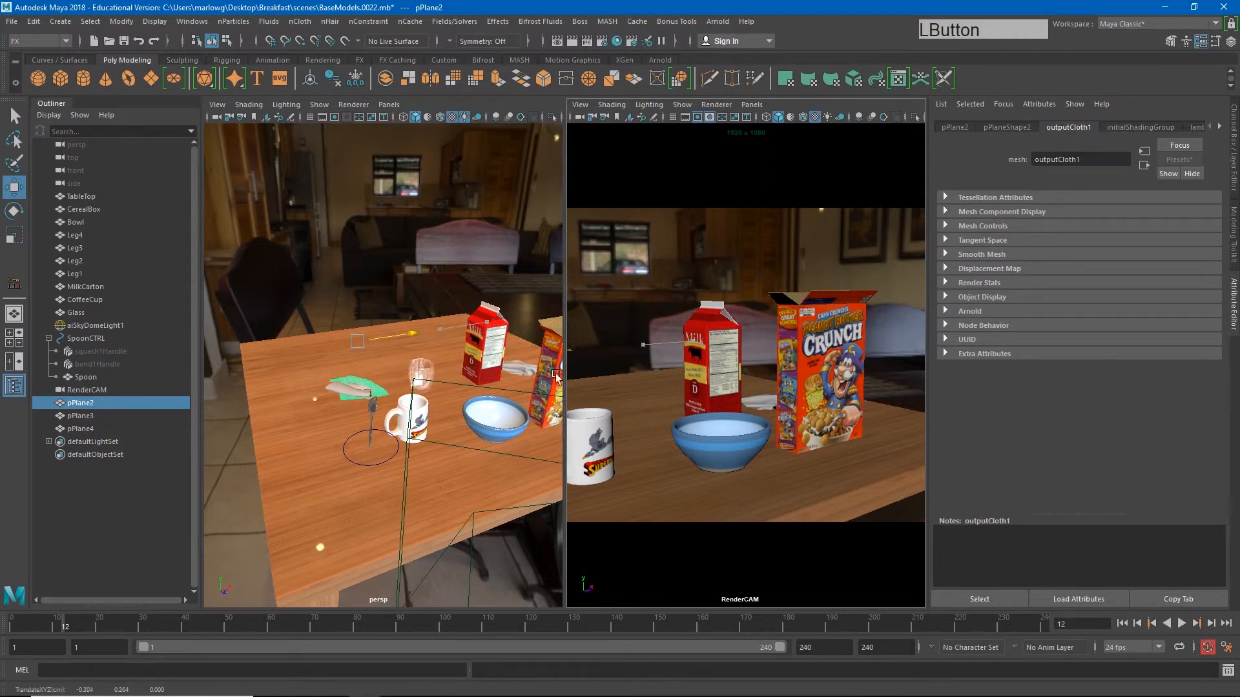
left_click(80, 428)
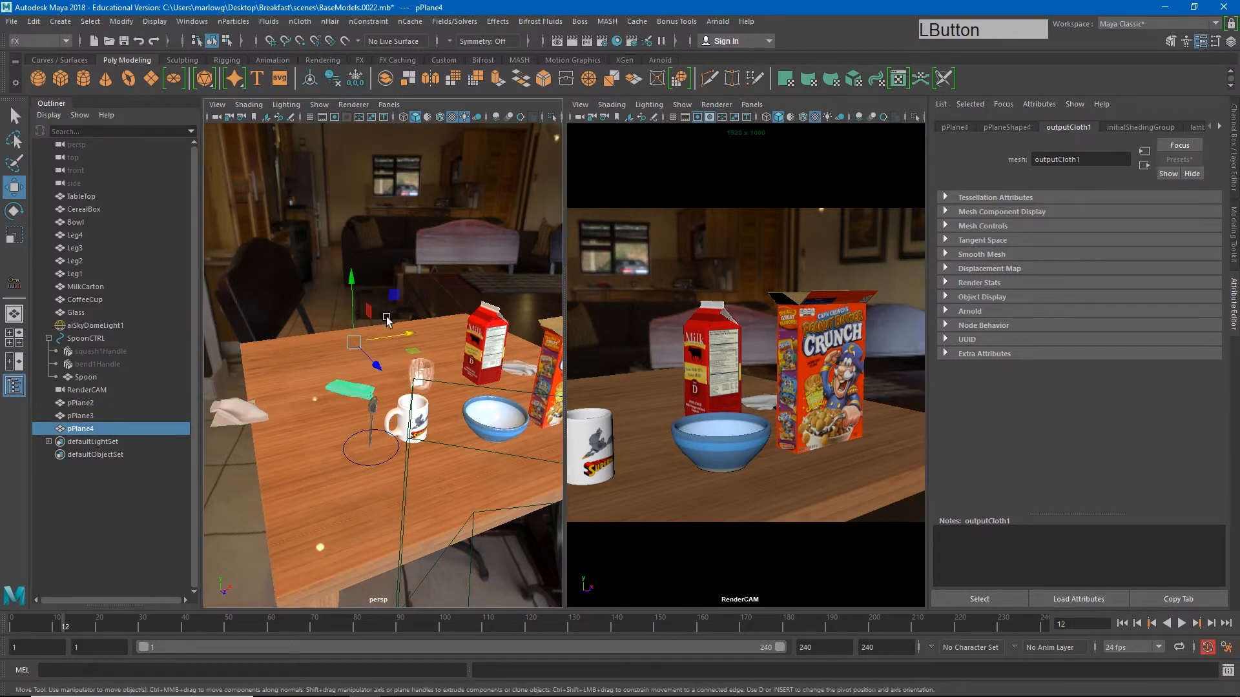